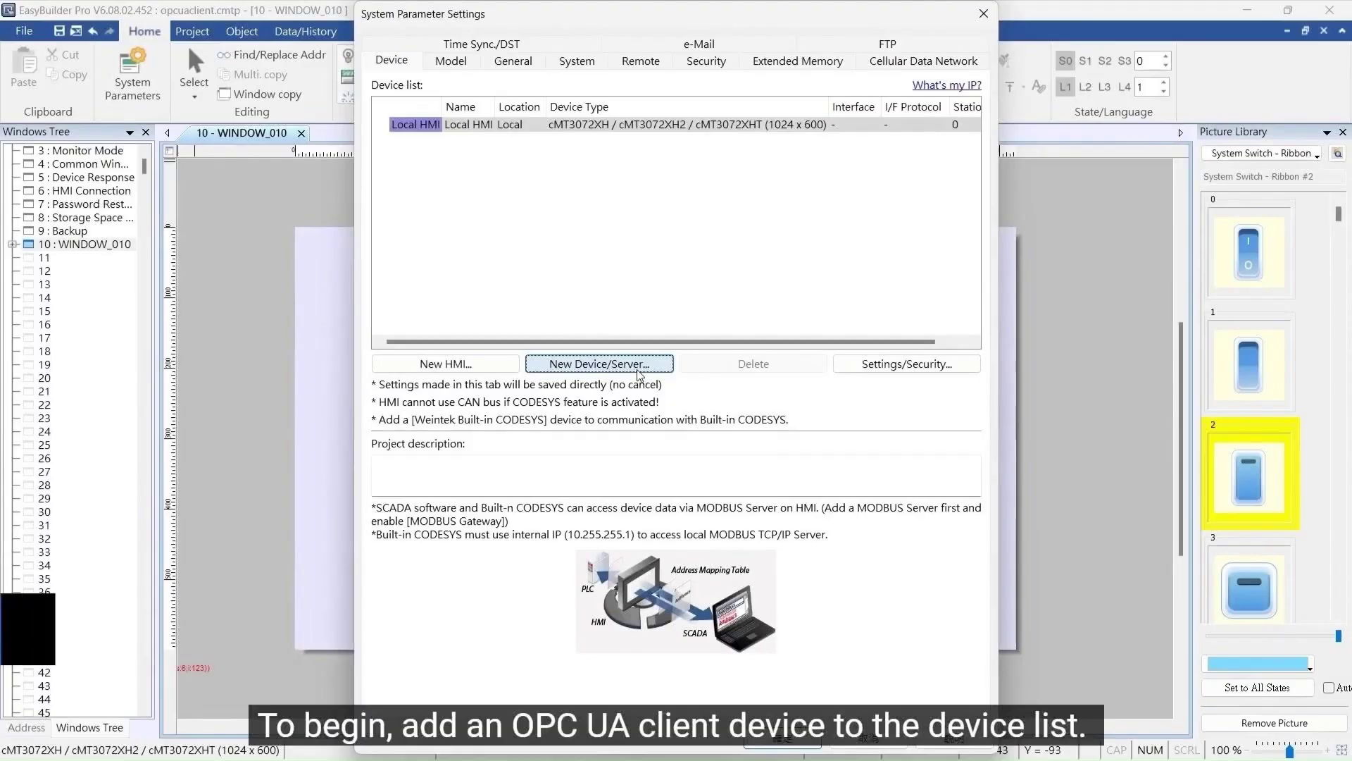
# Add an OPC UA Client device with server address 192.168.2.198 and port 4840.
pyautogui.click(598, 364)
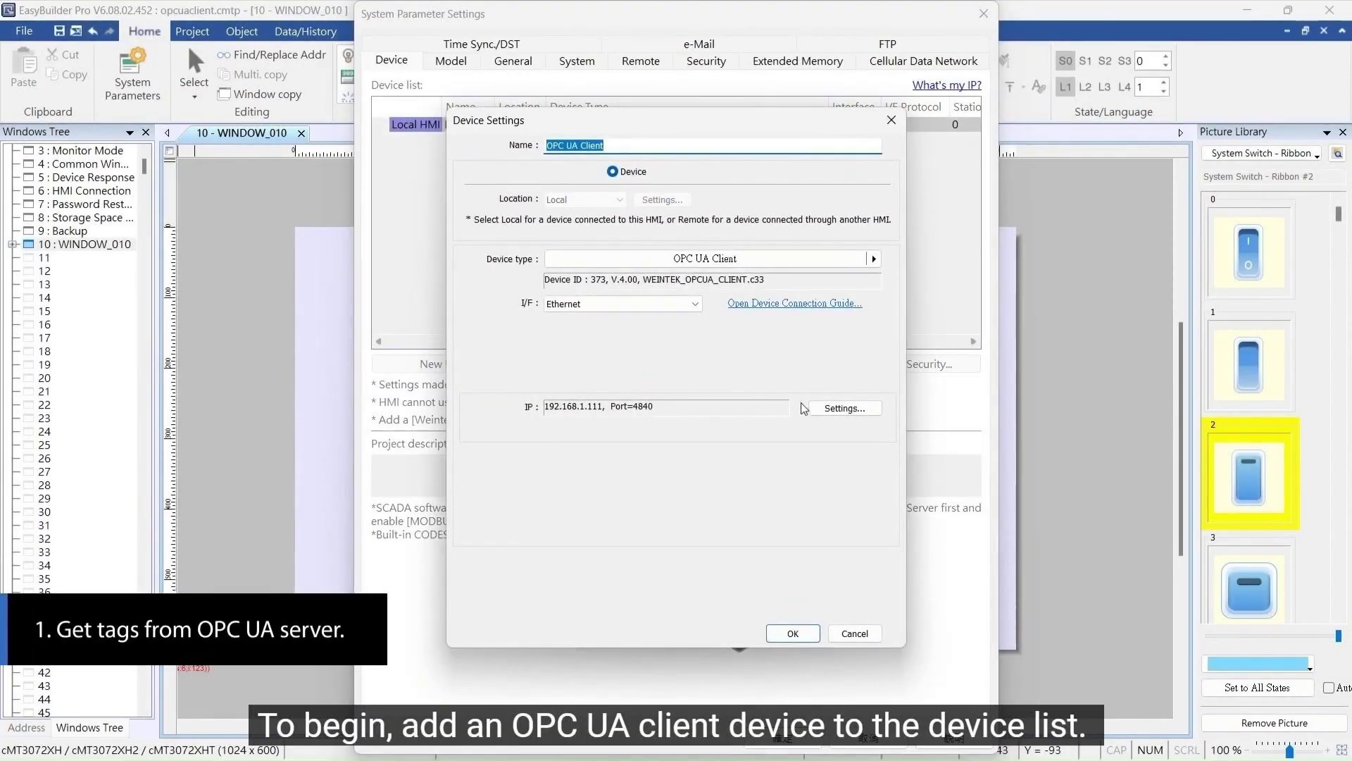
pyautogui.click(844, 407)
pyautogui.write('192.168.2.198')
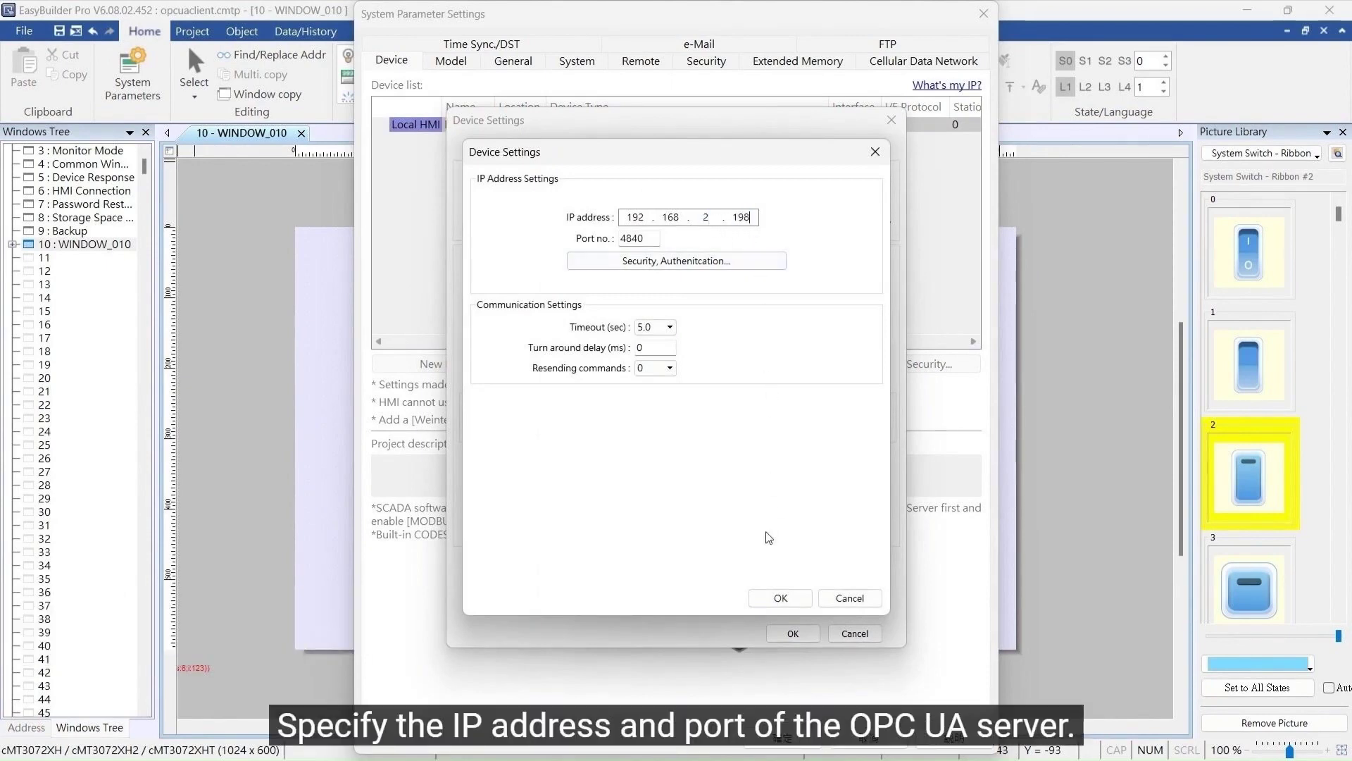
pyautogui.click(779, 597)
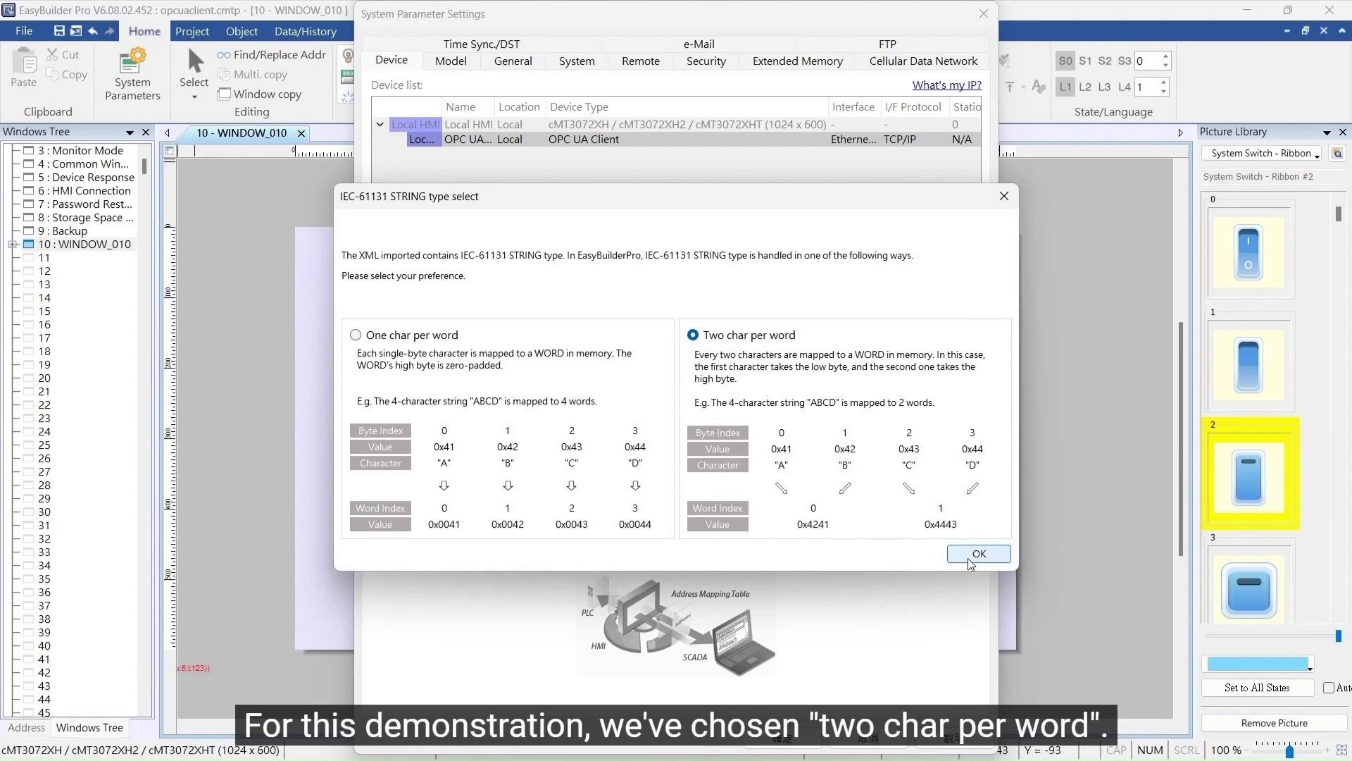
# Confirm two characters per word for STRING and retrieve the server's tag list via Get Tag.
pyautogui.click(977, 553)
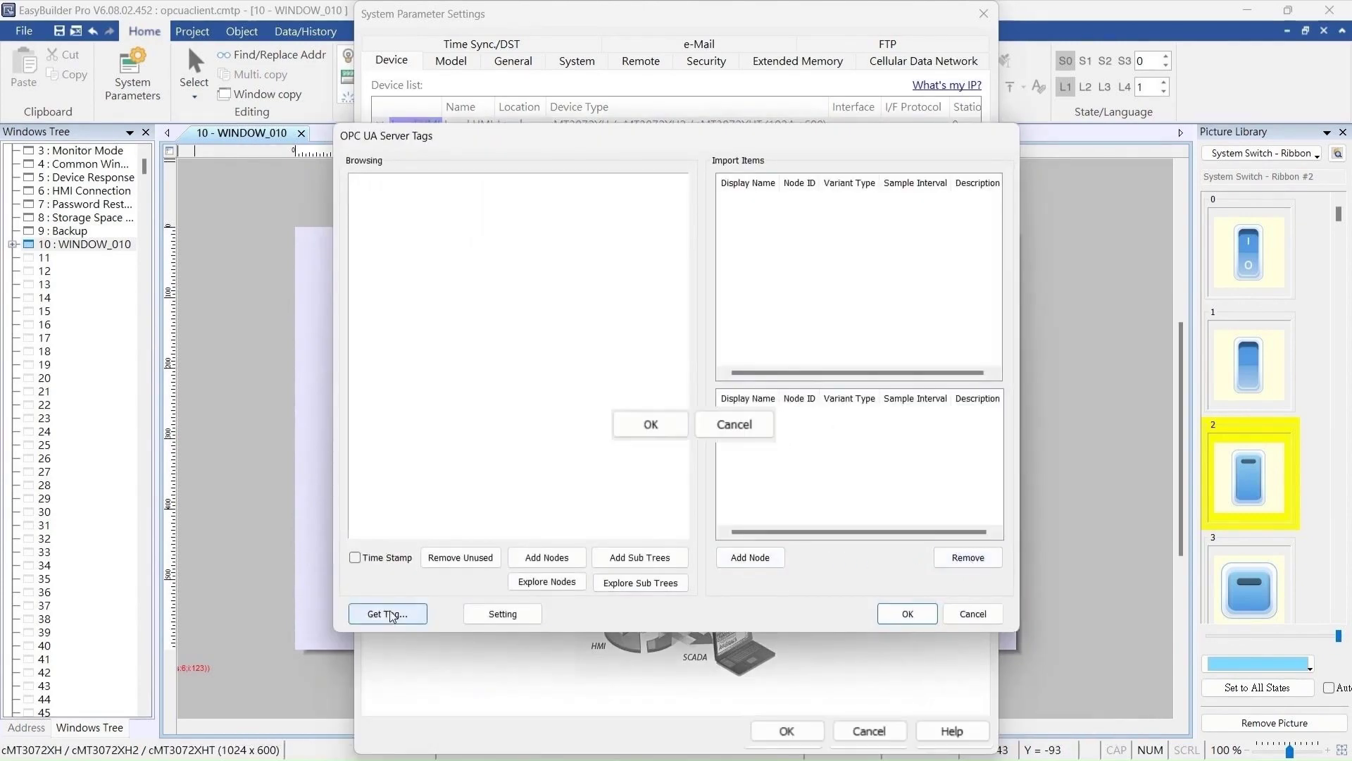
pyautogui.click(386, 613)
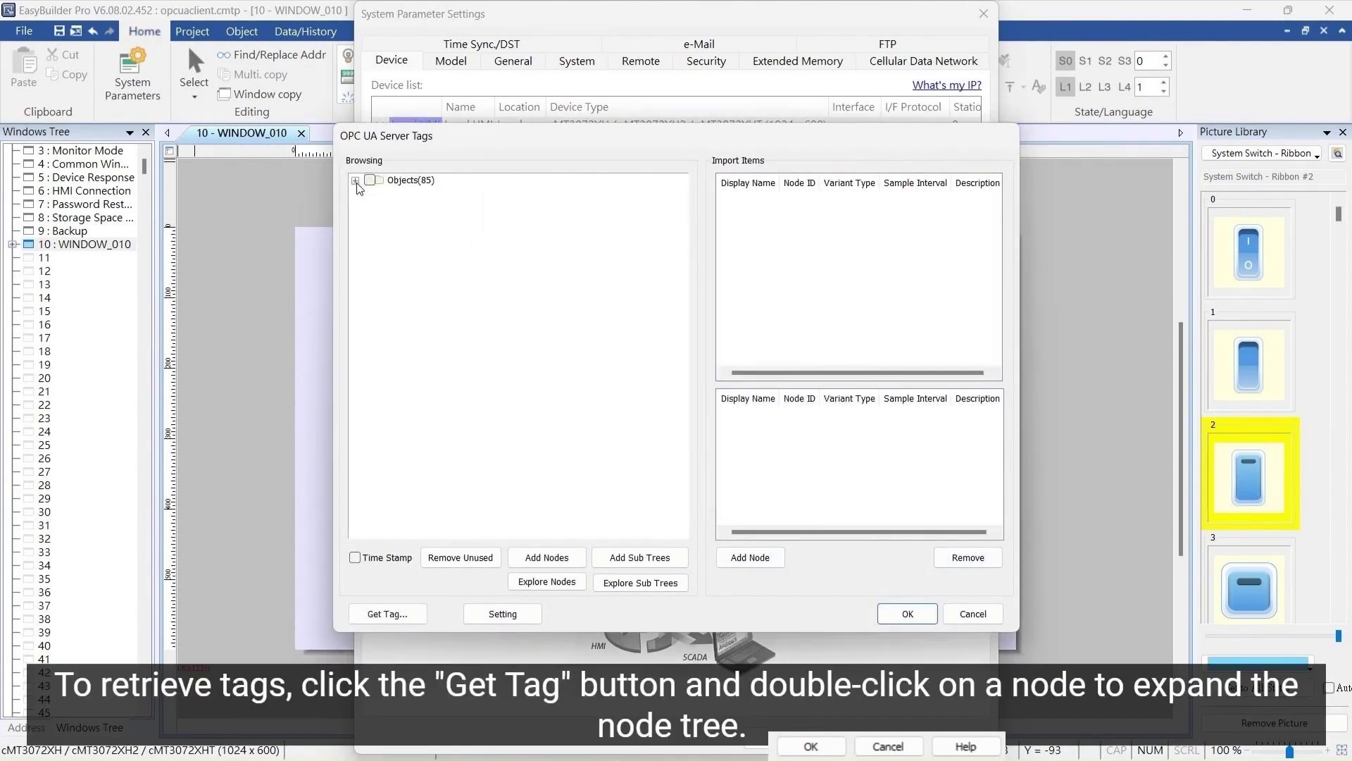
# Expand the node tree through Objects, Local HMI and Tags to show the Local HMI tag list.
pyautogui.doubleClick(409, 180)
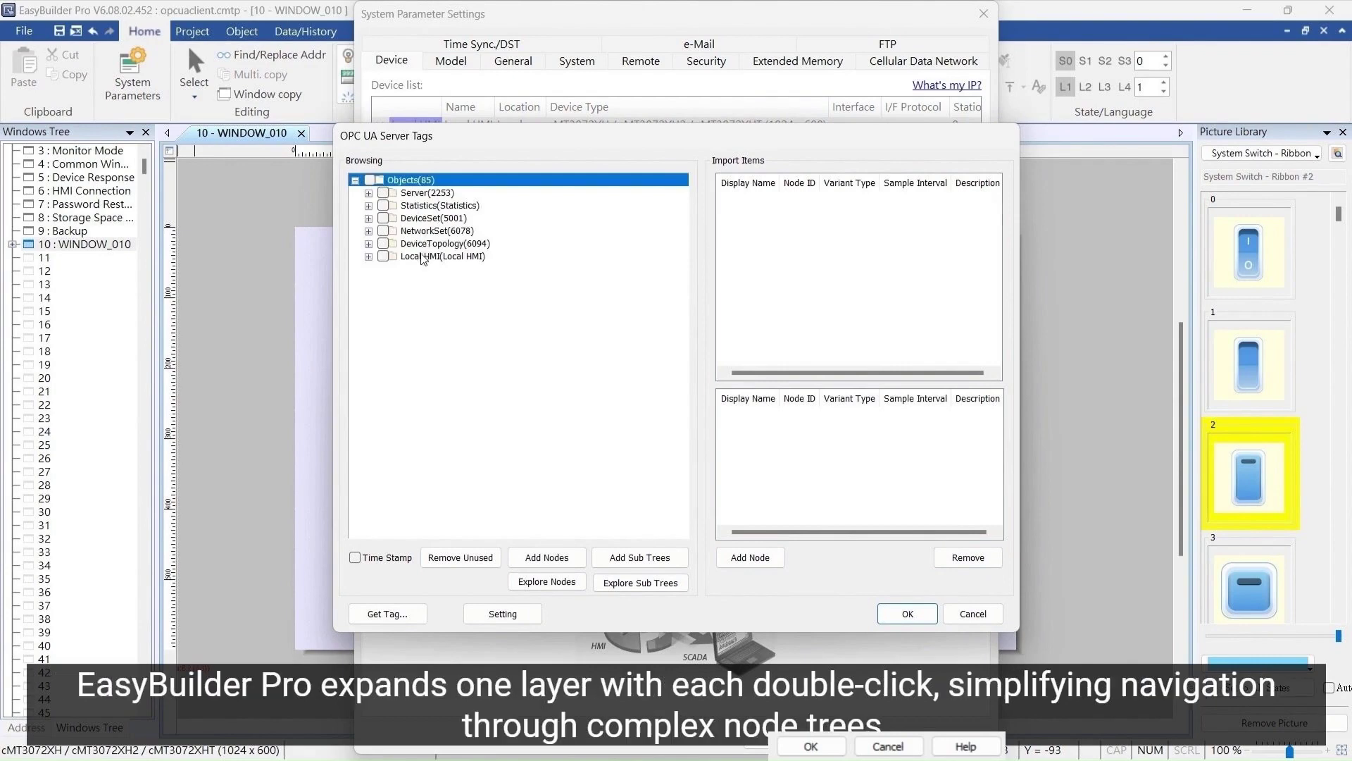
pyautogui.doubleClick(442, 256)
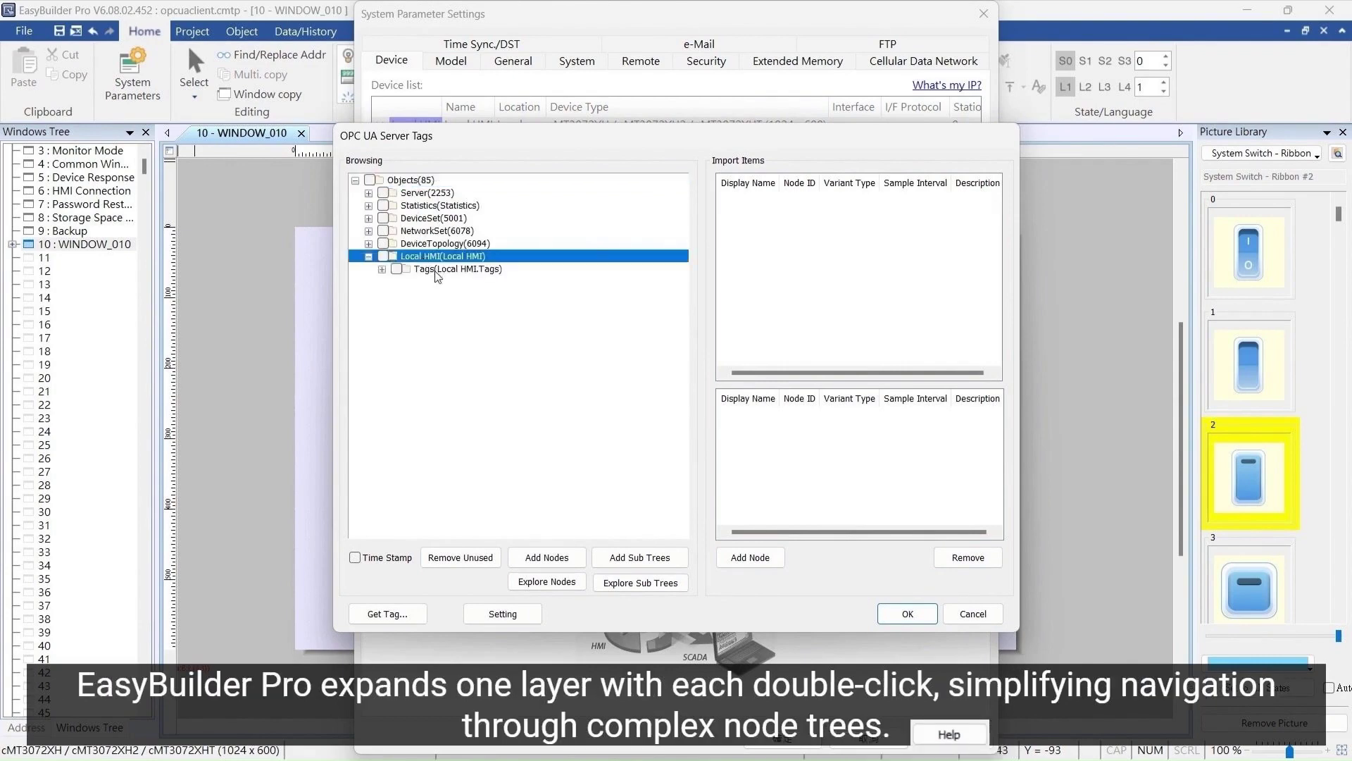
pyautogui.click(458, 268)
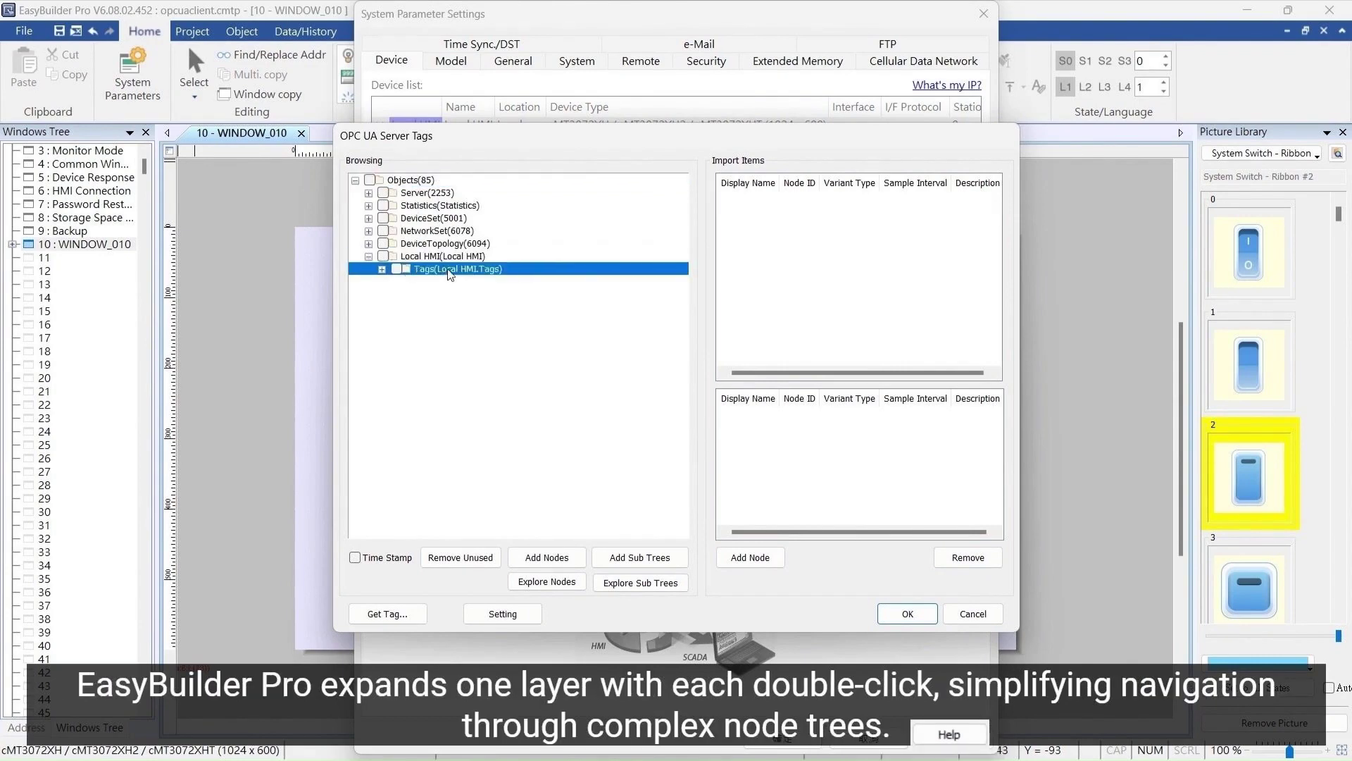
pyautogui.doubleClick(457, 267)
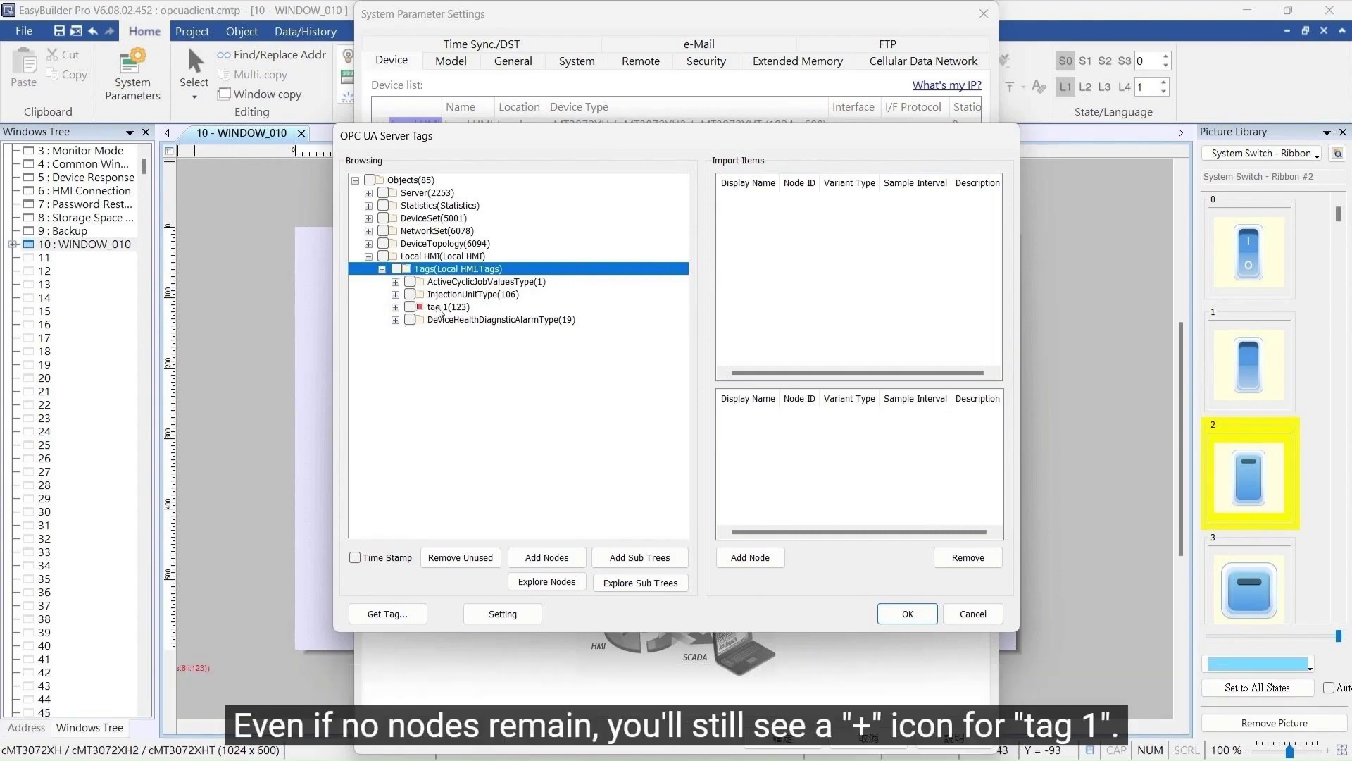
# Check tag 1, explore its child nodes and add it to the import items.
pyautogui.click(447, 307)
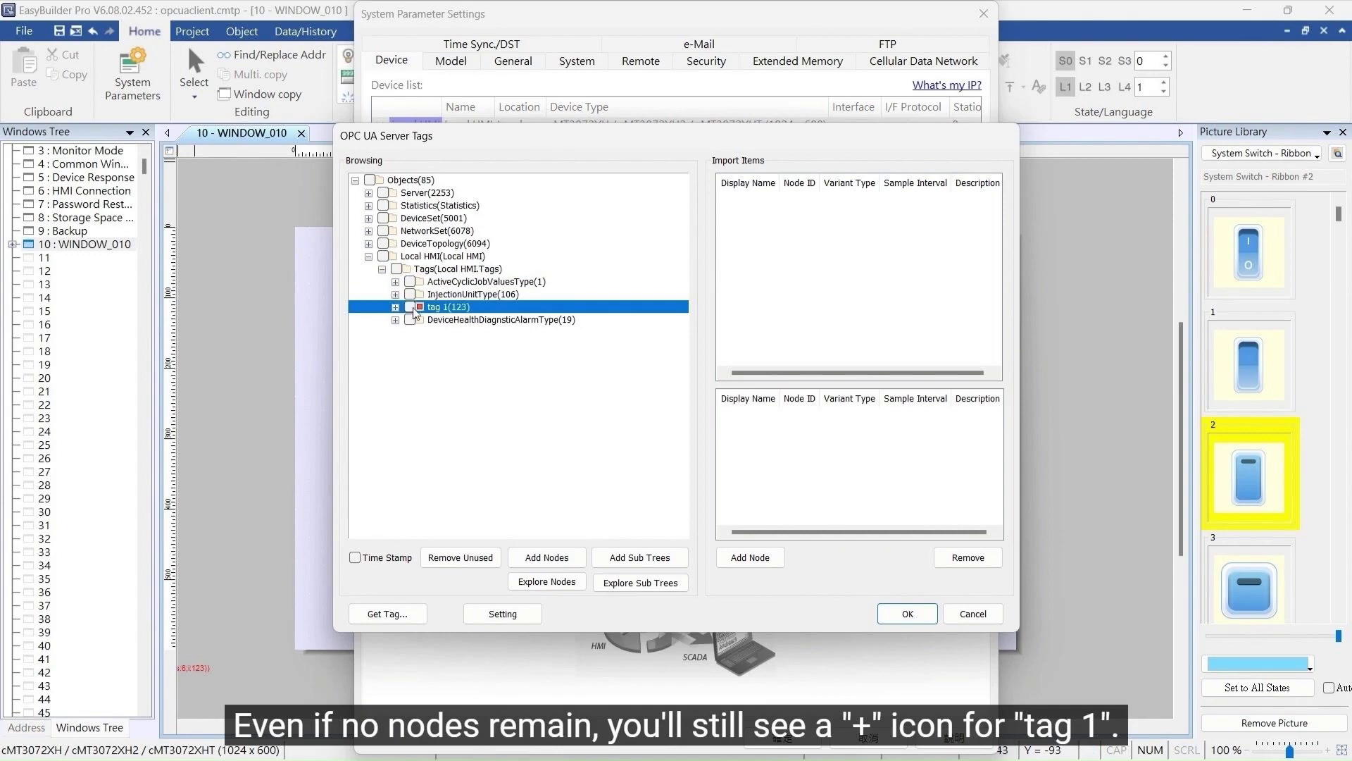
pyautogui.click(546, 581)
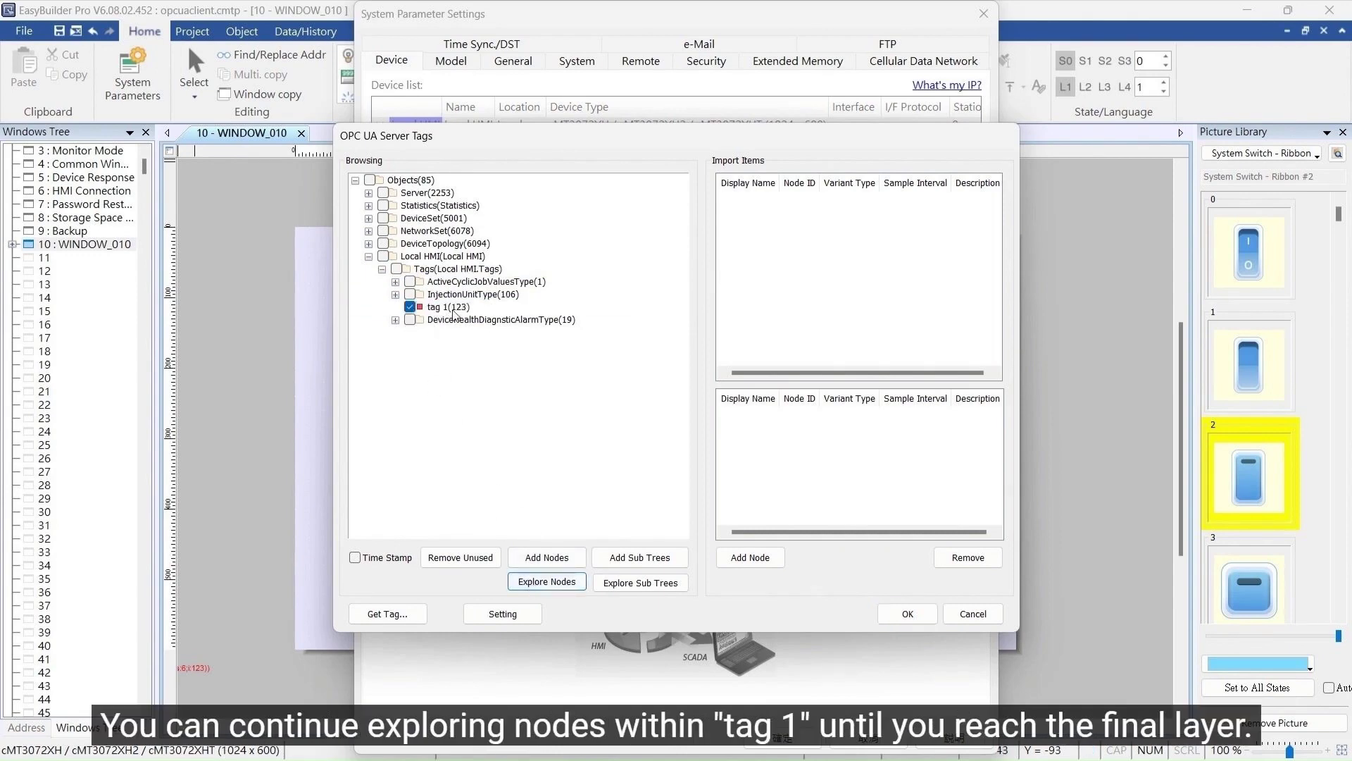
pyautogui.click(447, 307)
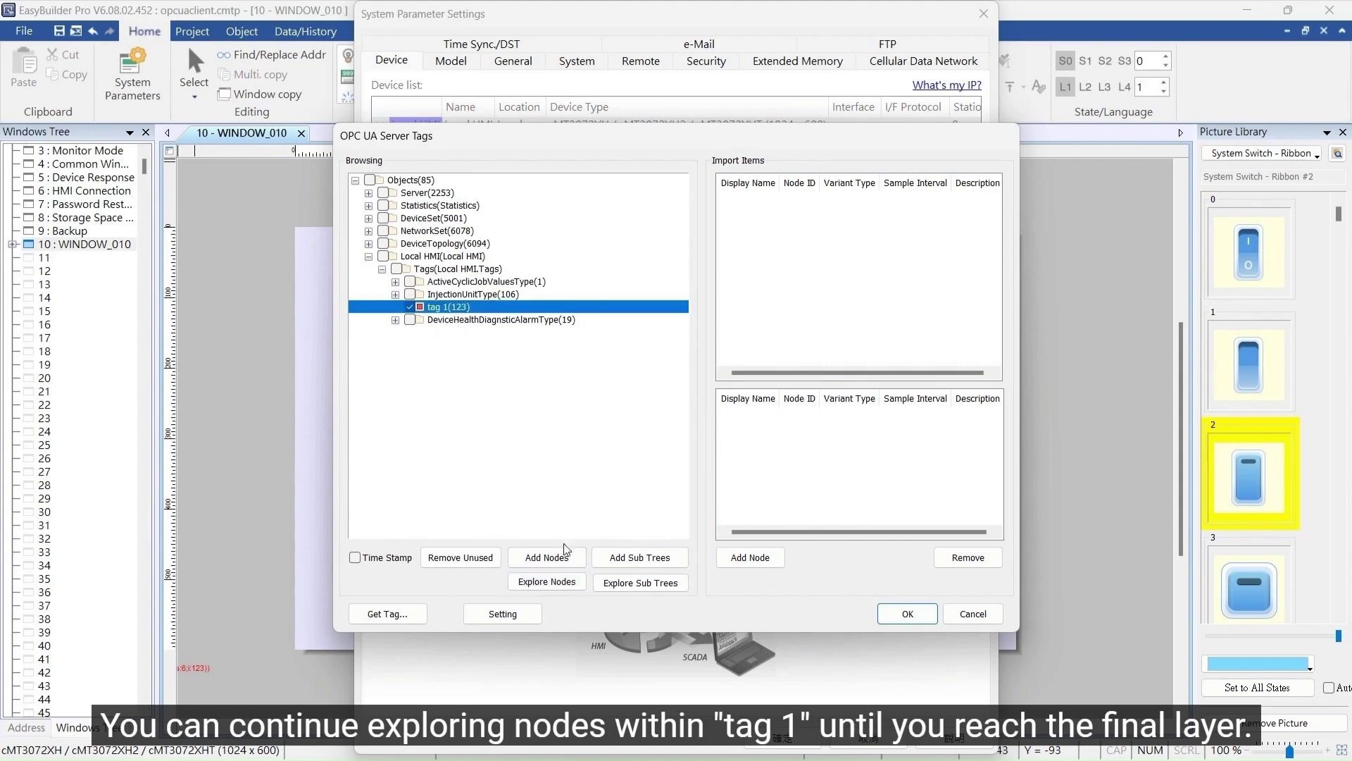
pyautogui.click(547, 557)
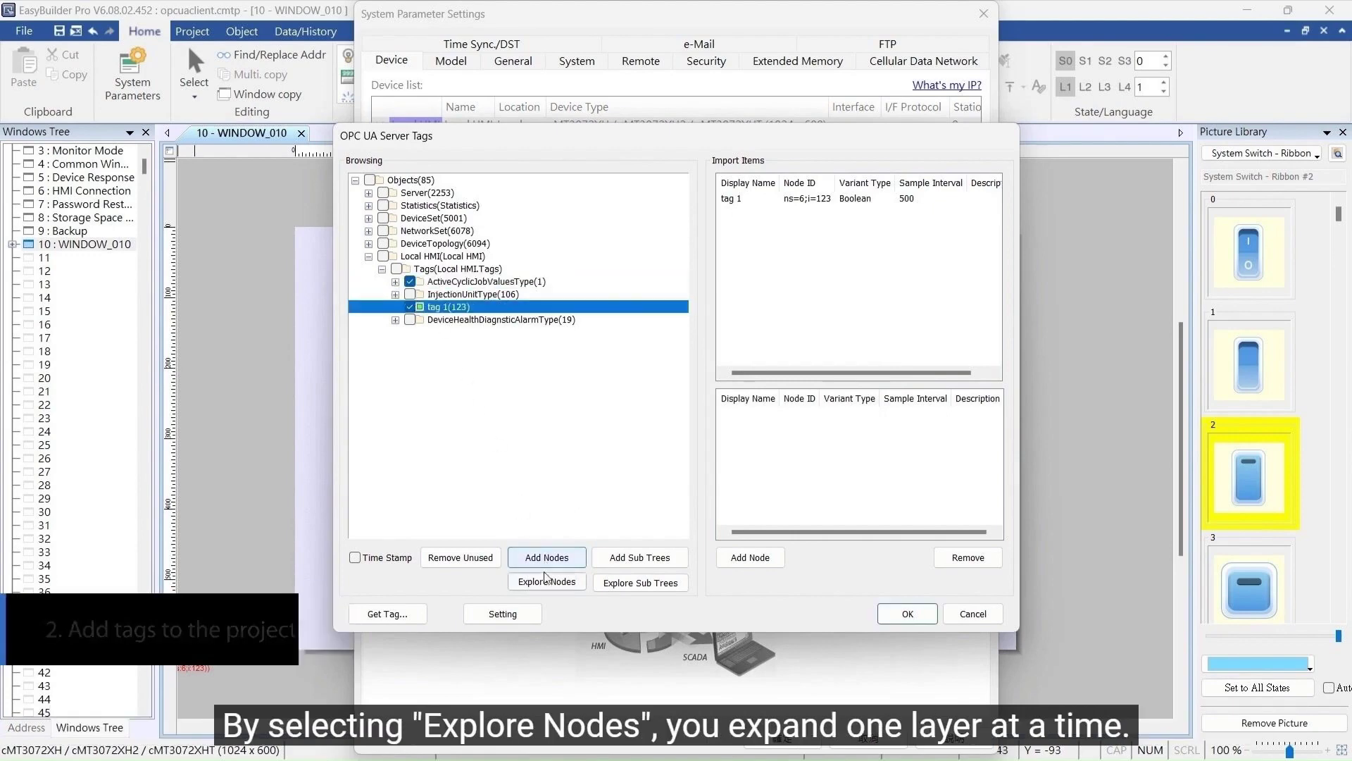
# Explore all nodes under ActiveCyclicJobValuesType and check JobPartsCounter for import.
pyautogui.click(547, 580)
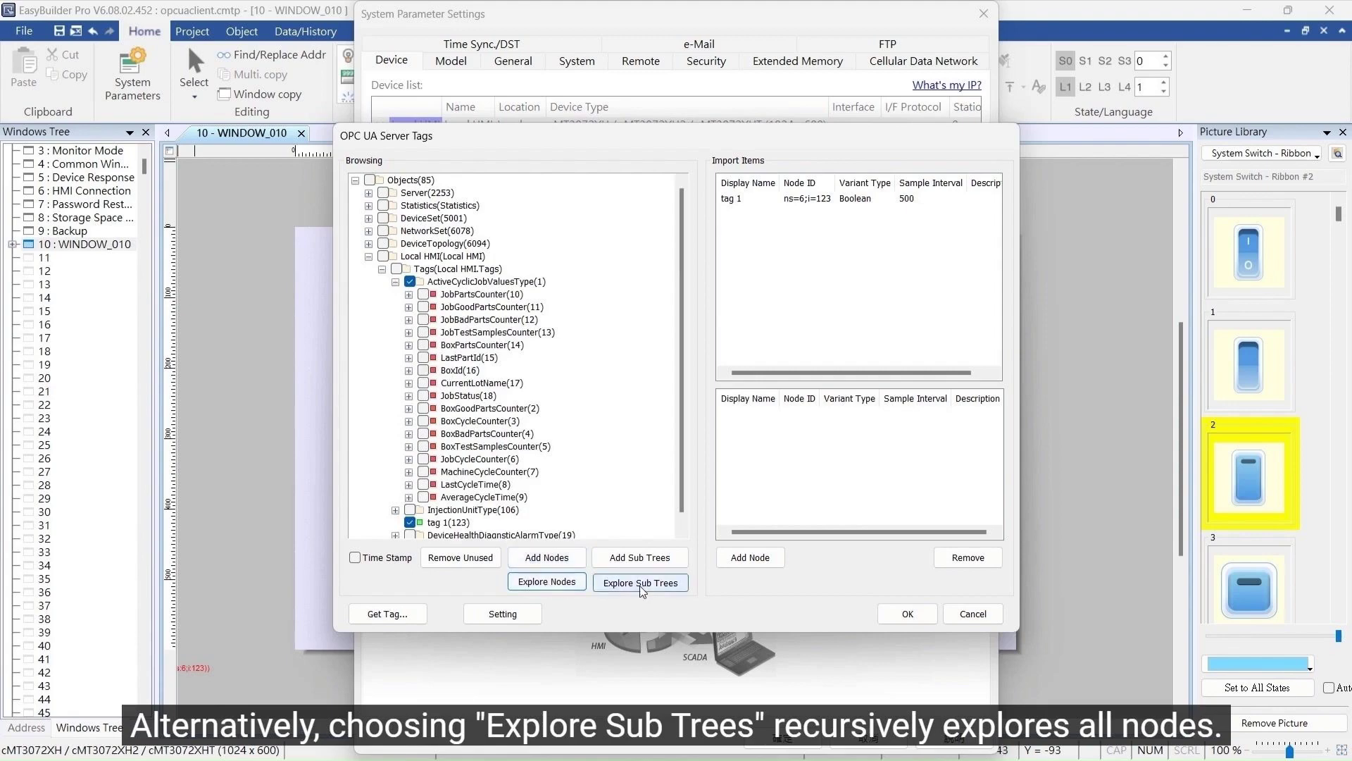
pyautogui.click(639, 582)
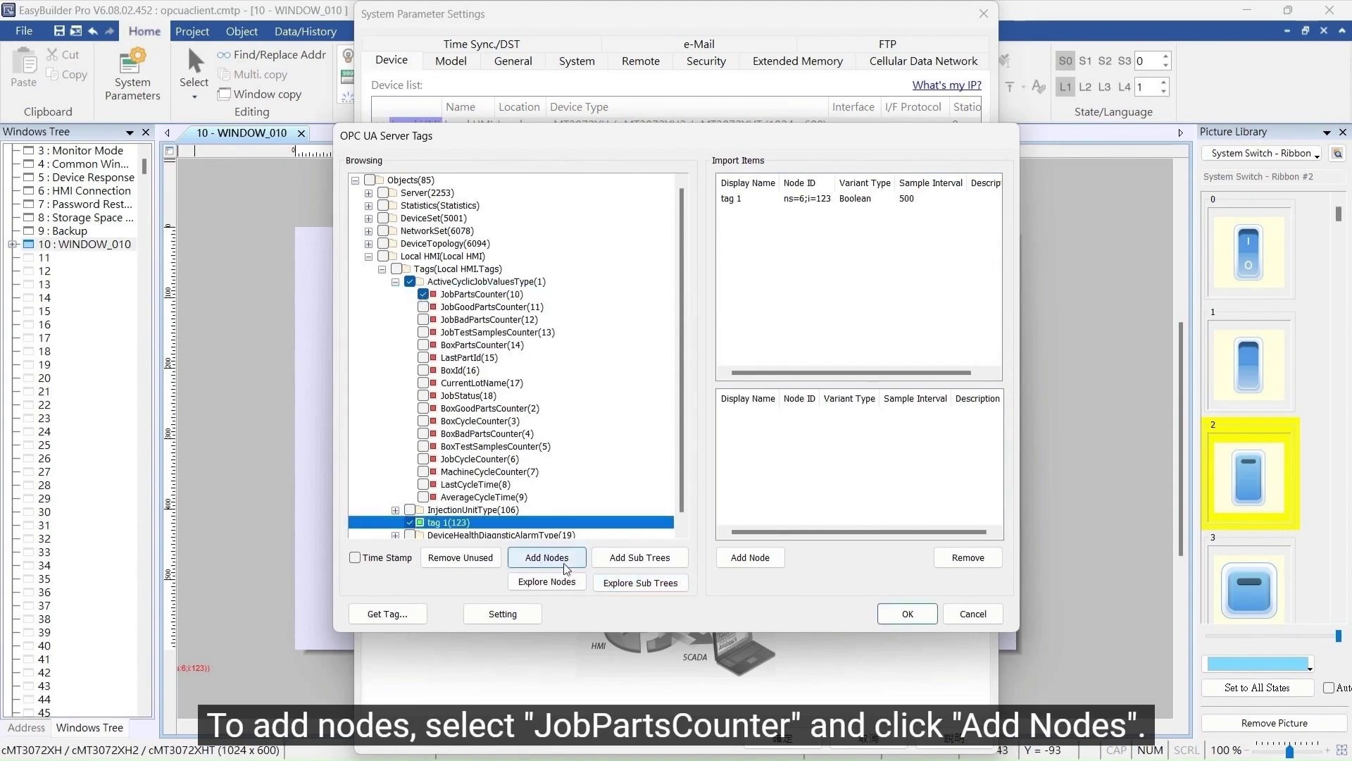
# Import JobPartsCounter and JobGoodPartsCounter into the import items, clearing tag 1's checkmark.
pyautogui.click(546, 558)
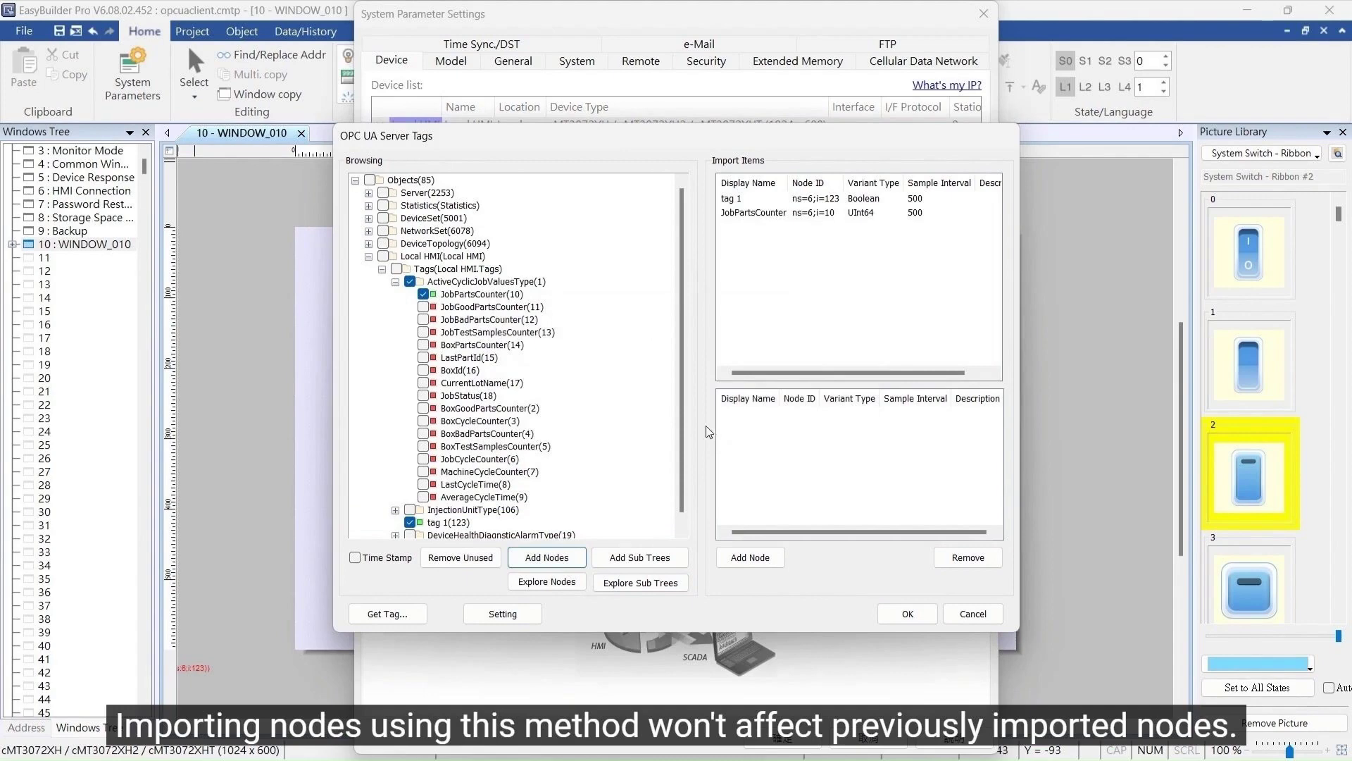
pyautogui.click(410, 521)
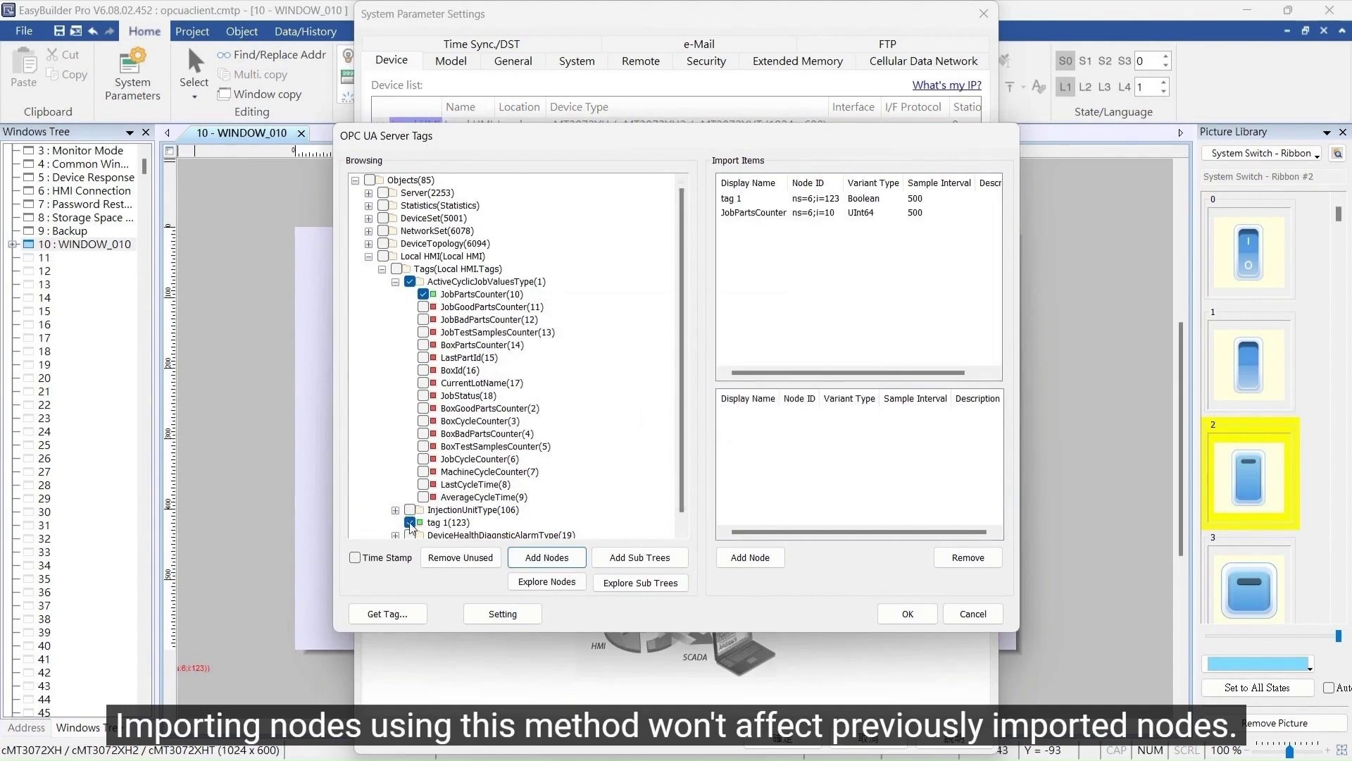
pyautogui.click(410, 281)
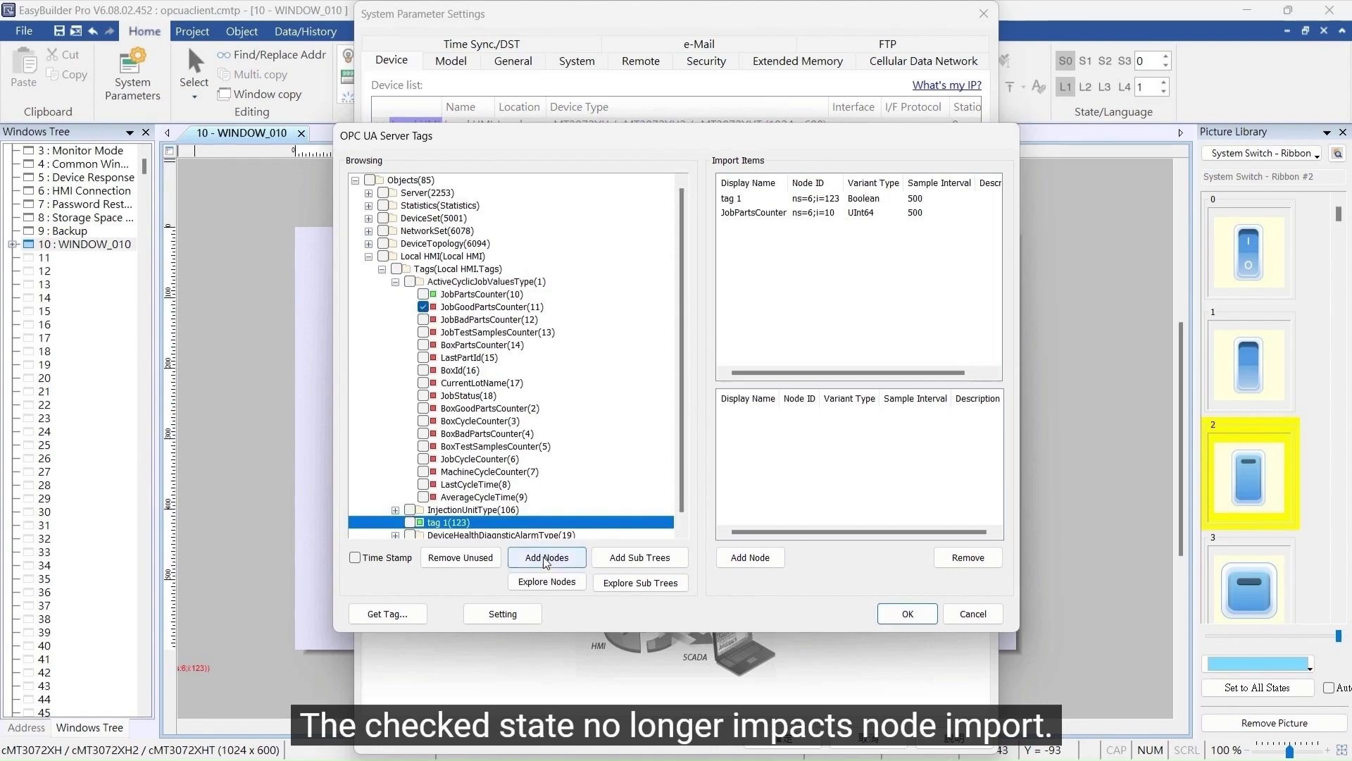
pyautogui.click(547, 557)
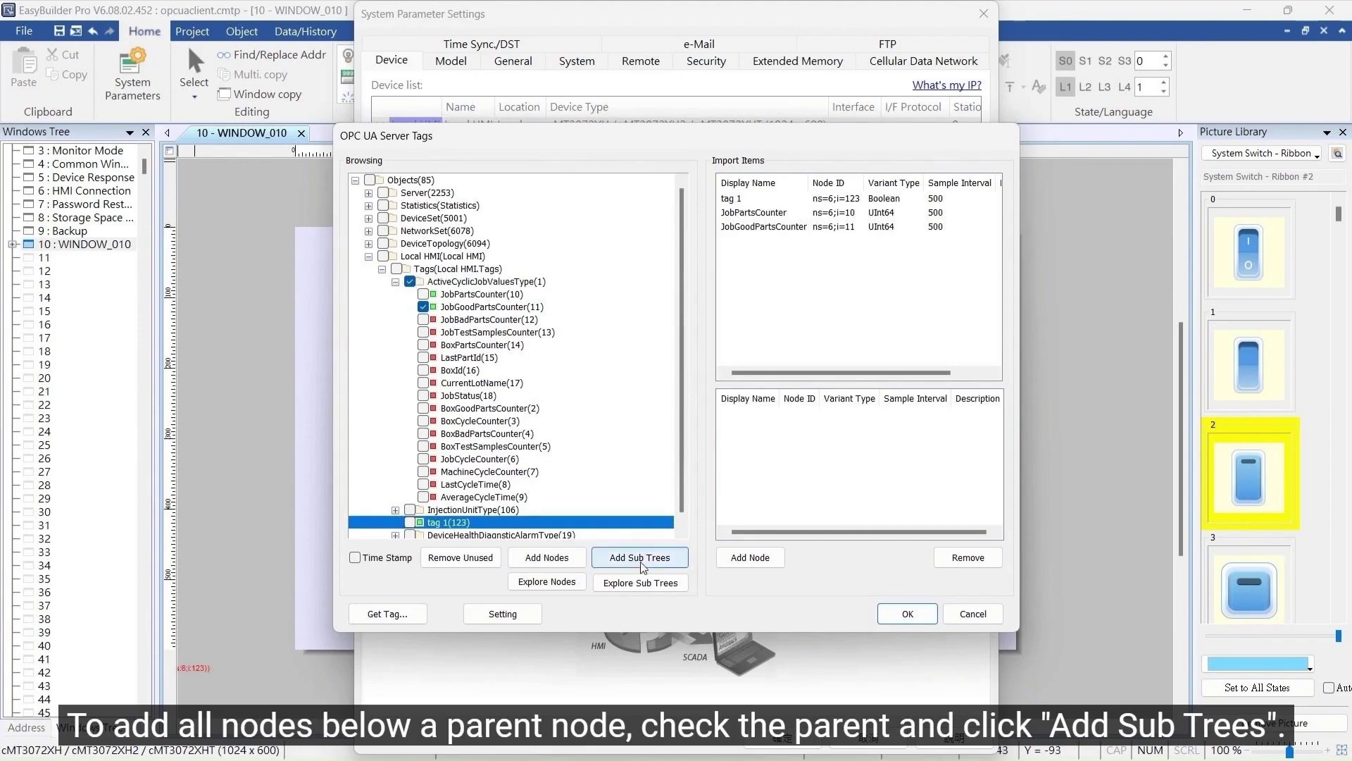
# Collapse the ActiveCyclicJobValuesType branch and select the tag 1 node.
pyautogui.click(639, 558)
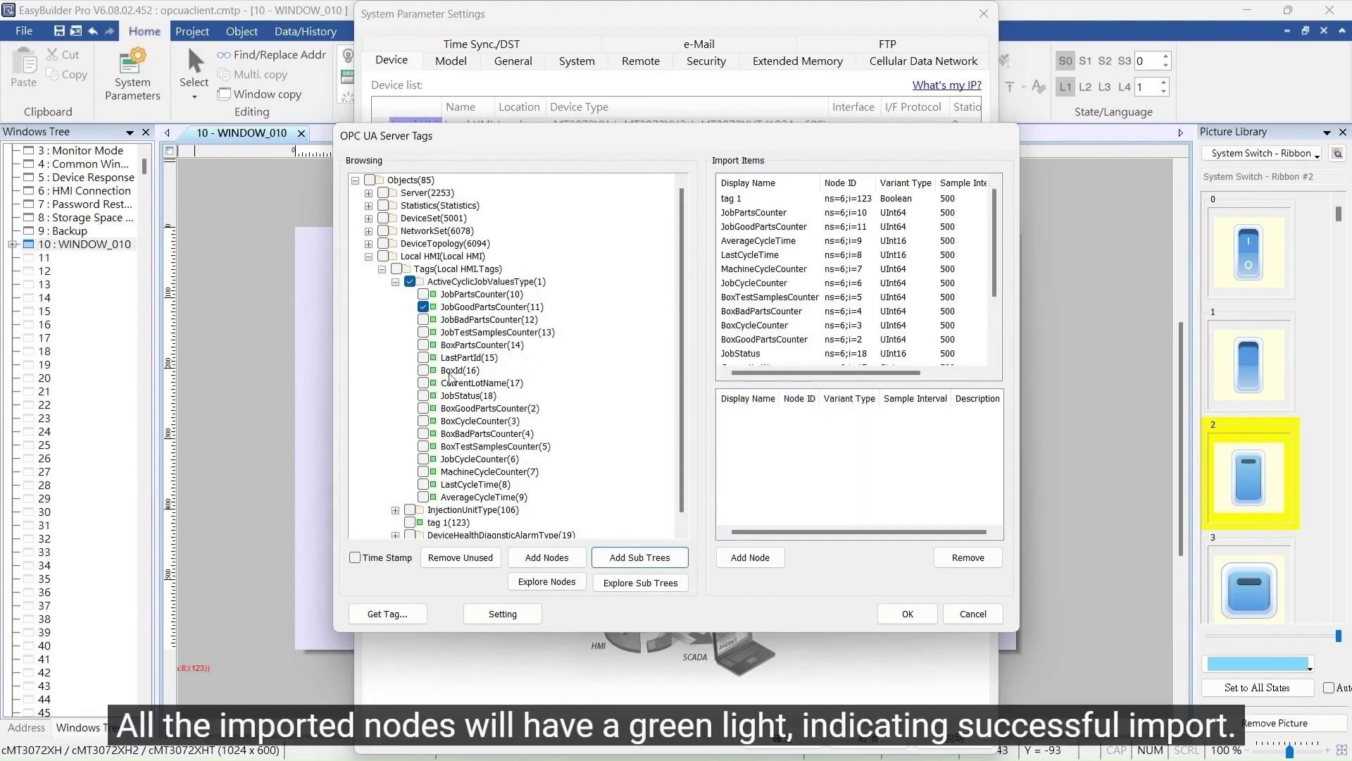
pyautogui.click(422, 306)
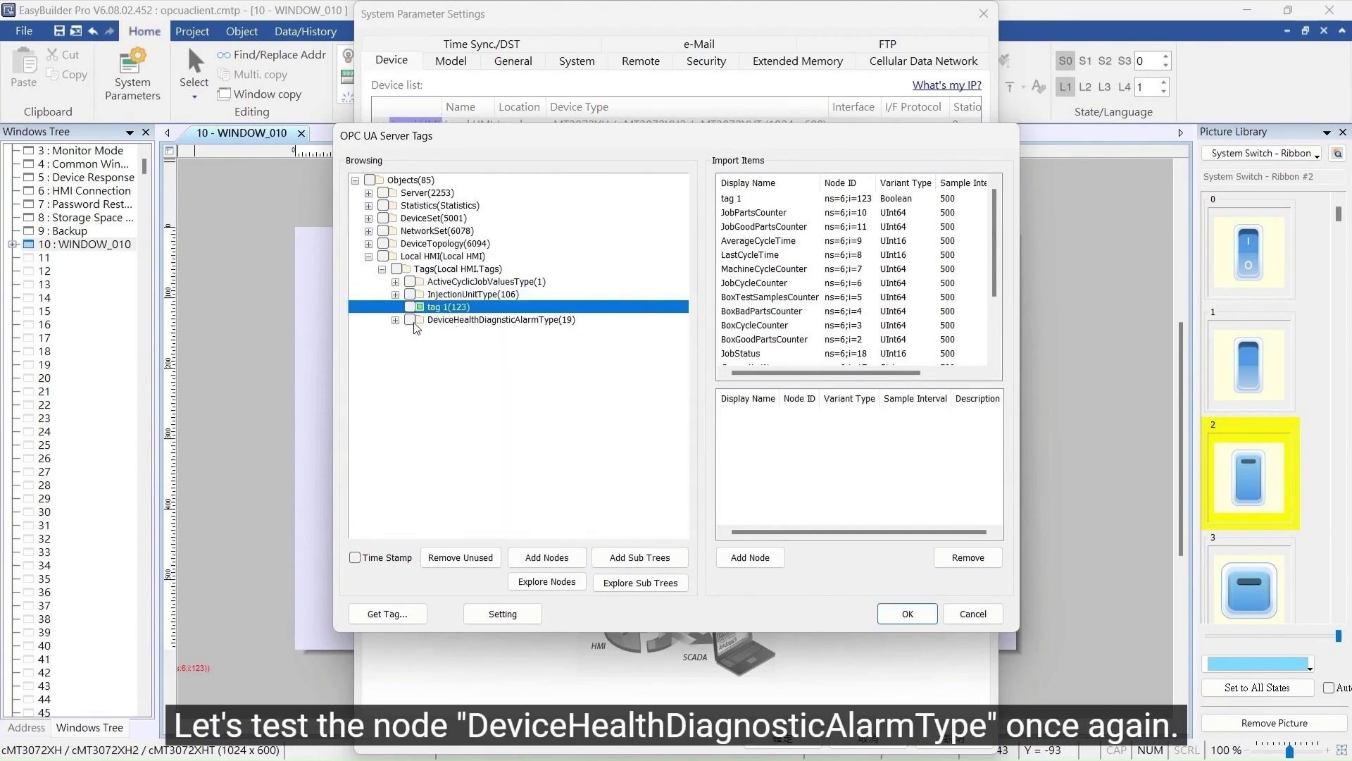
# Explore and add the full DeviceHealthDiagnosticAlarmType subtree, verify over the connection, and close the tag browser with OK.
pyautogui.click(409, 320)
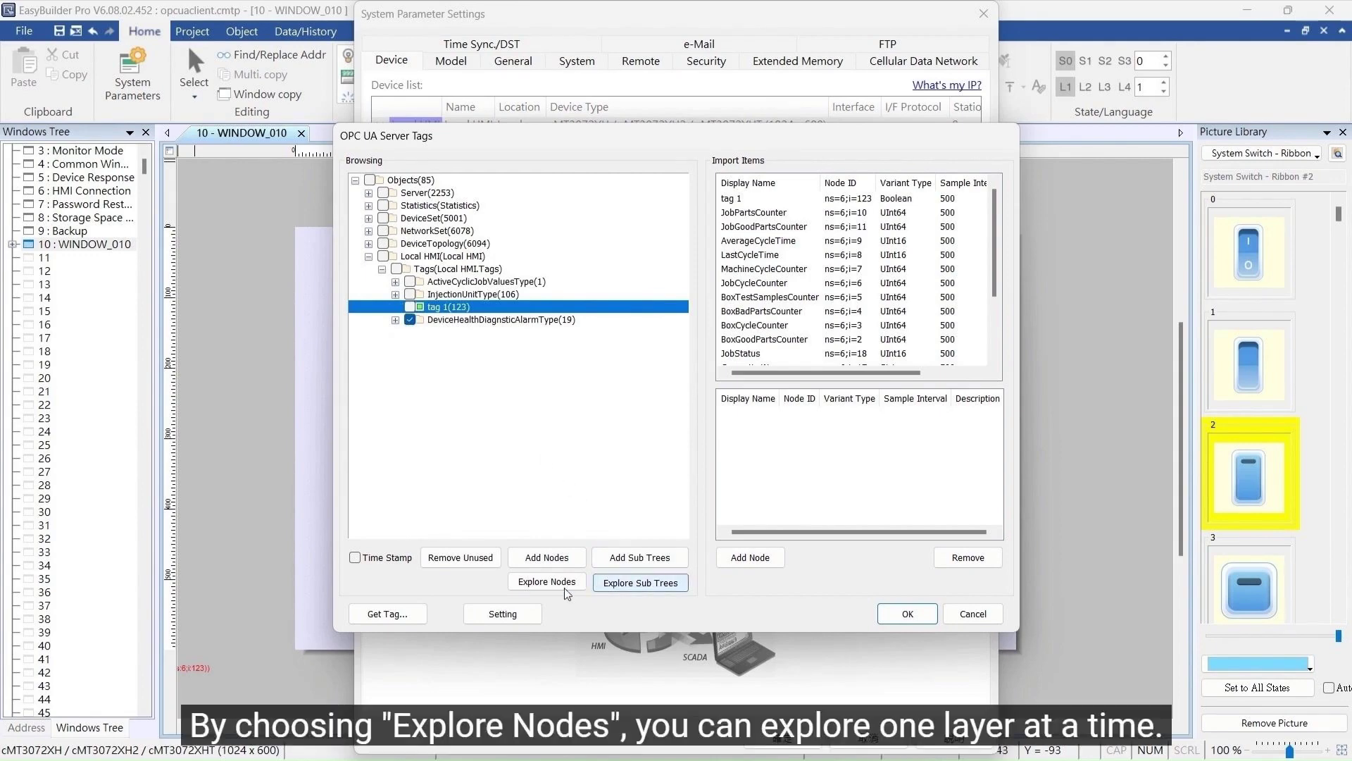
pyautogui.click(547, 580)
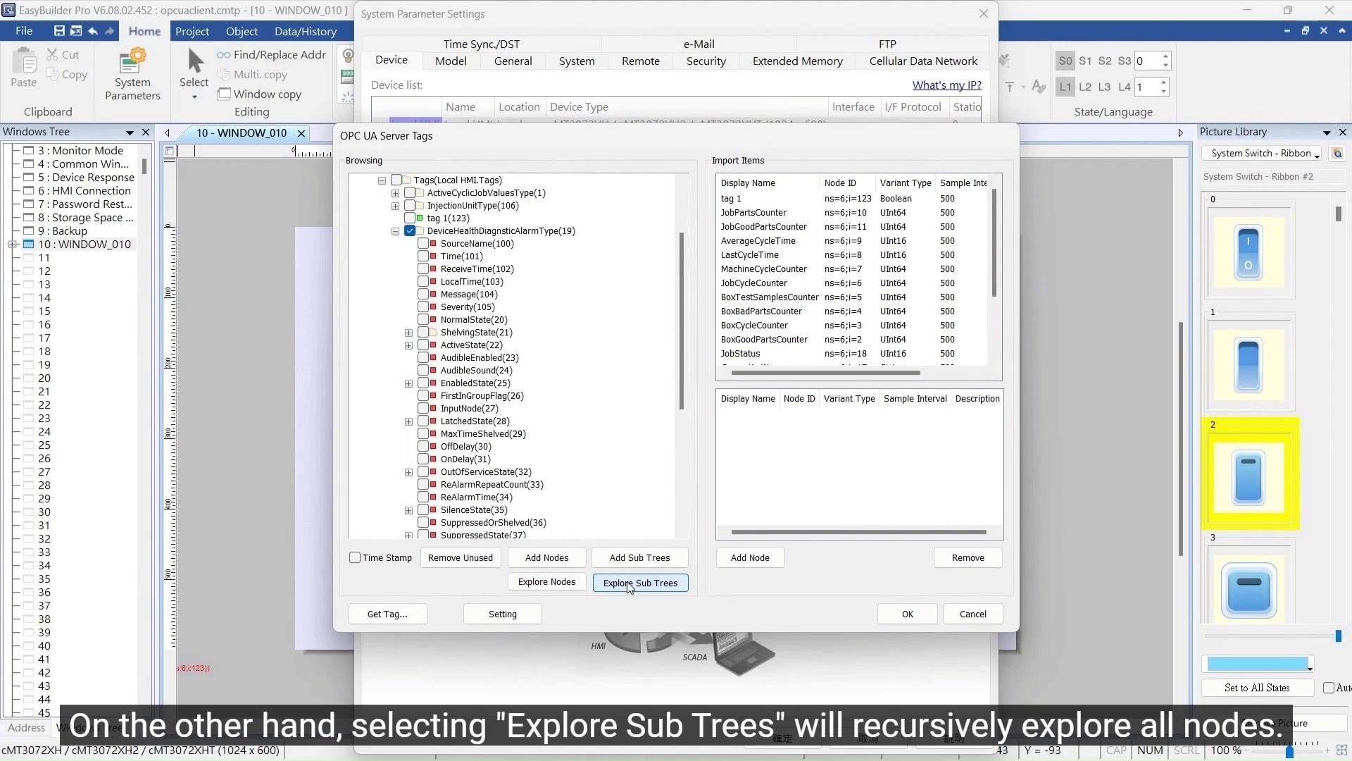
pyautogui.click(640, 582)
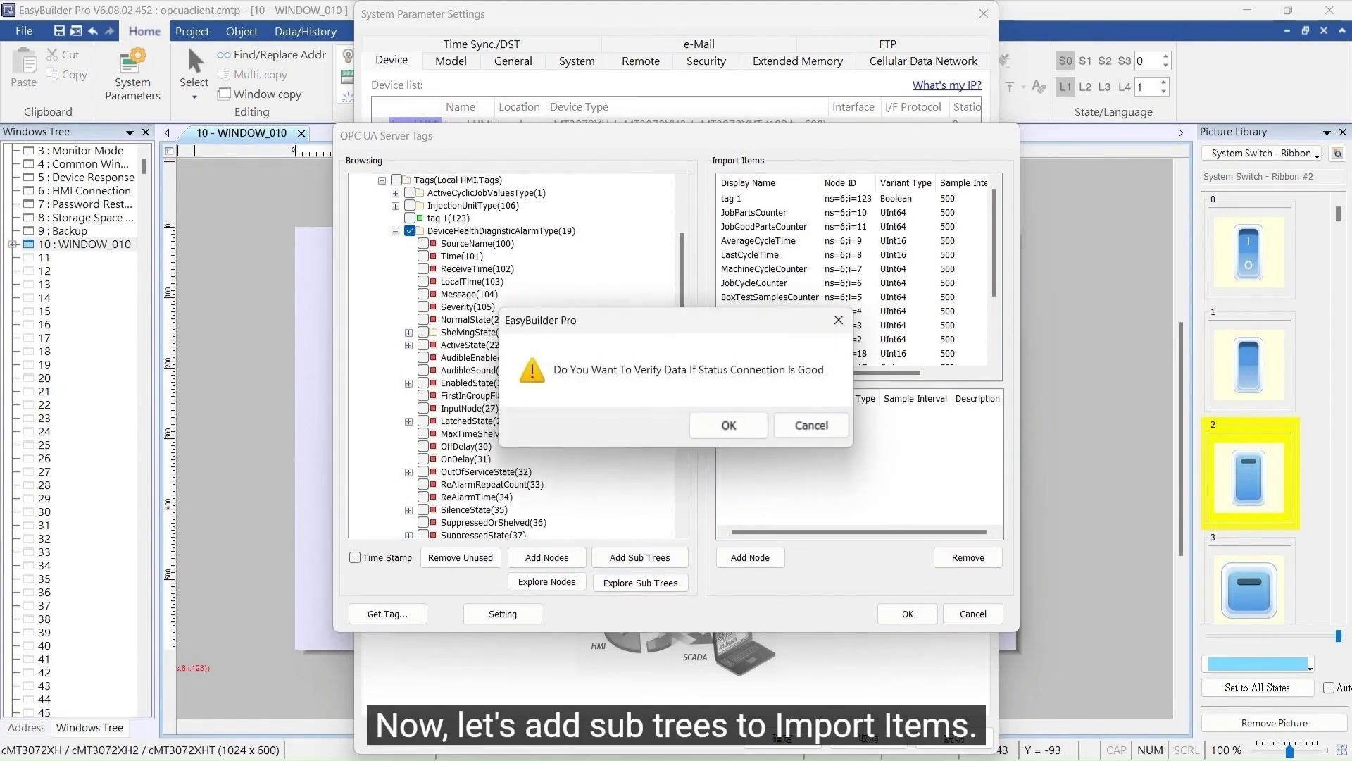
pyautogui.click(726, 426)
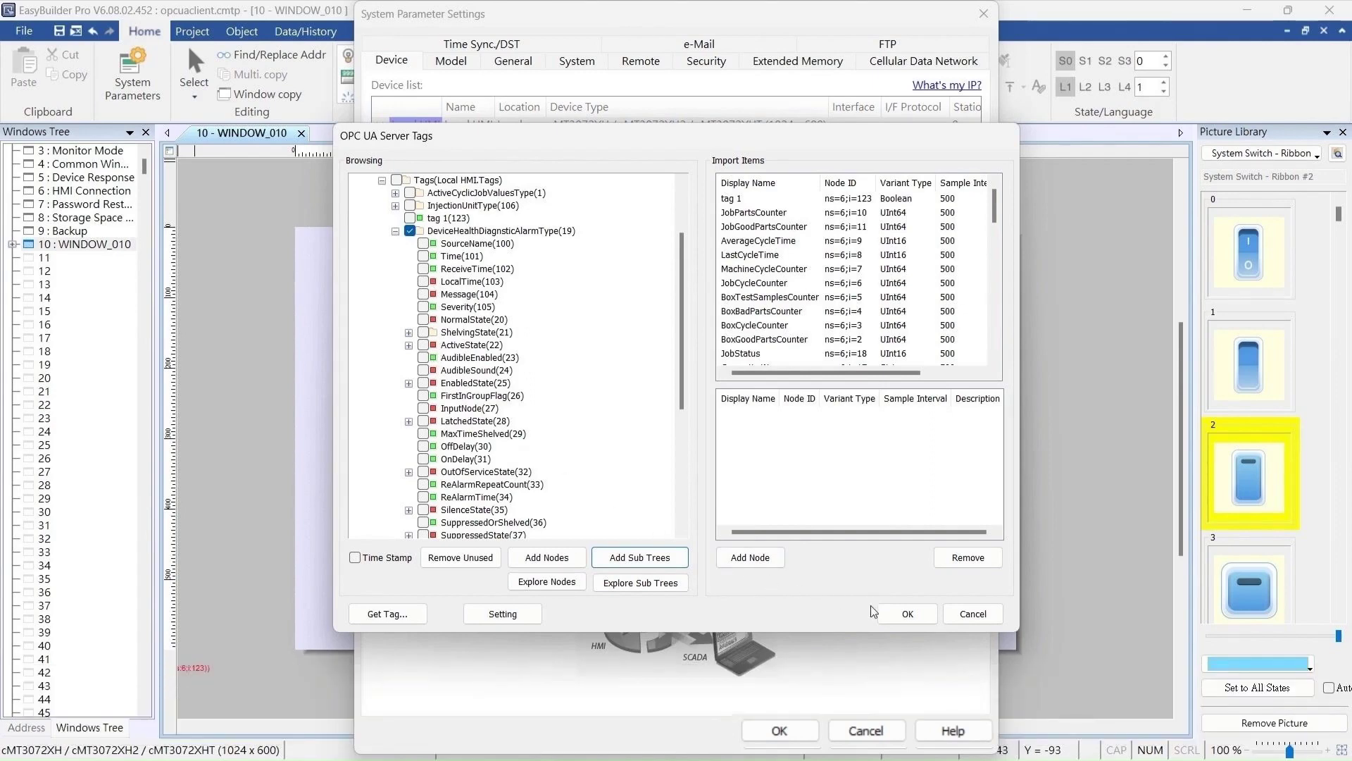
pyautogui.click(905, 612)
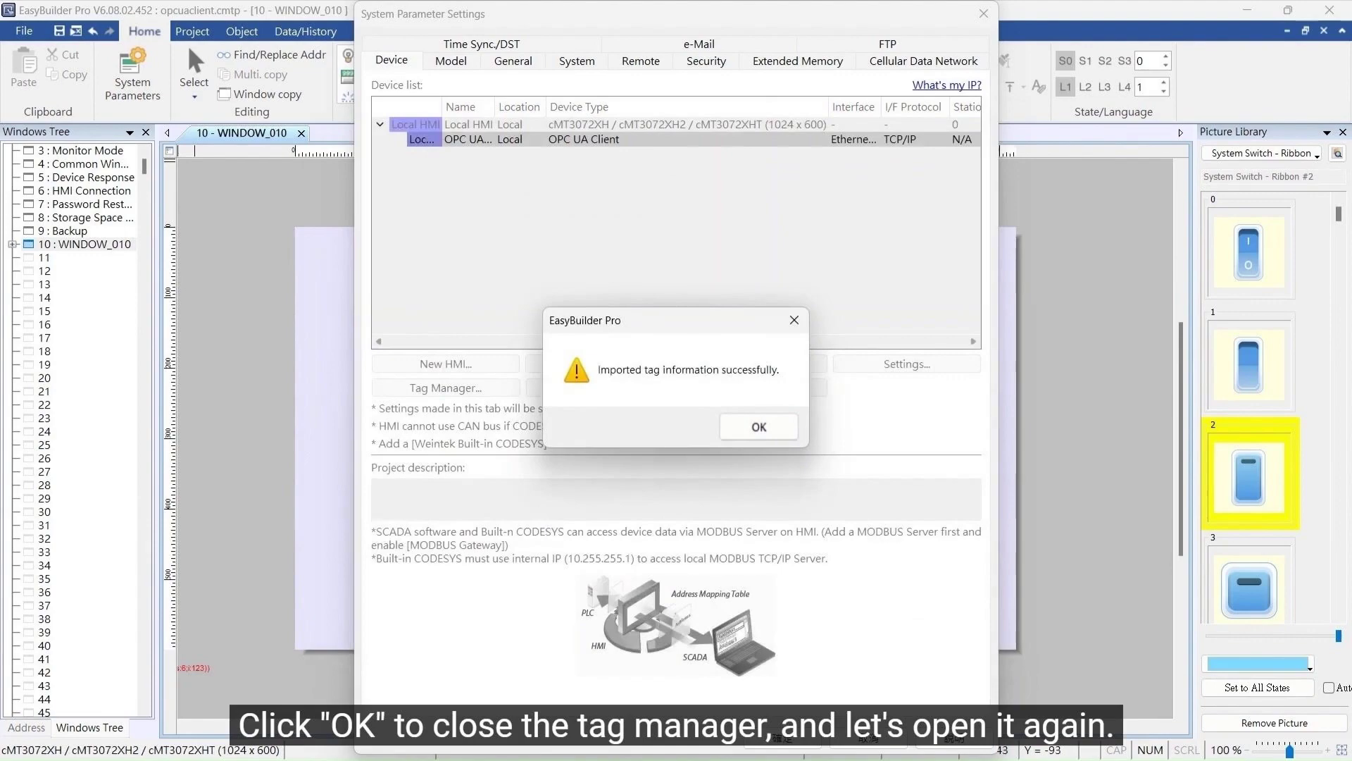
# Reopen Tag Manager for the OPC UA client and remove the unused nodes, confirming the prompt.
pyautogui.click(758, 426)
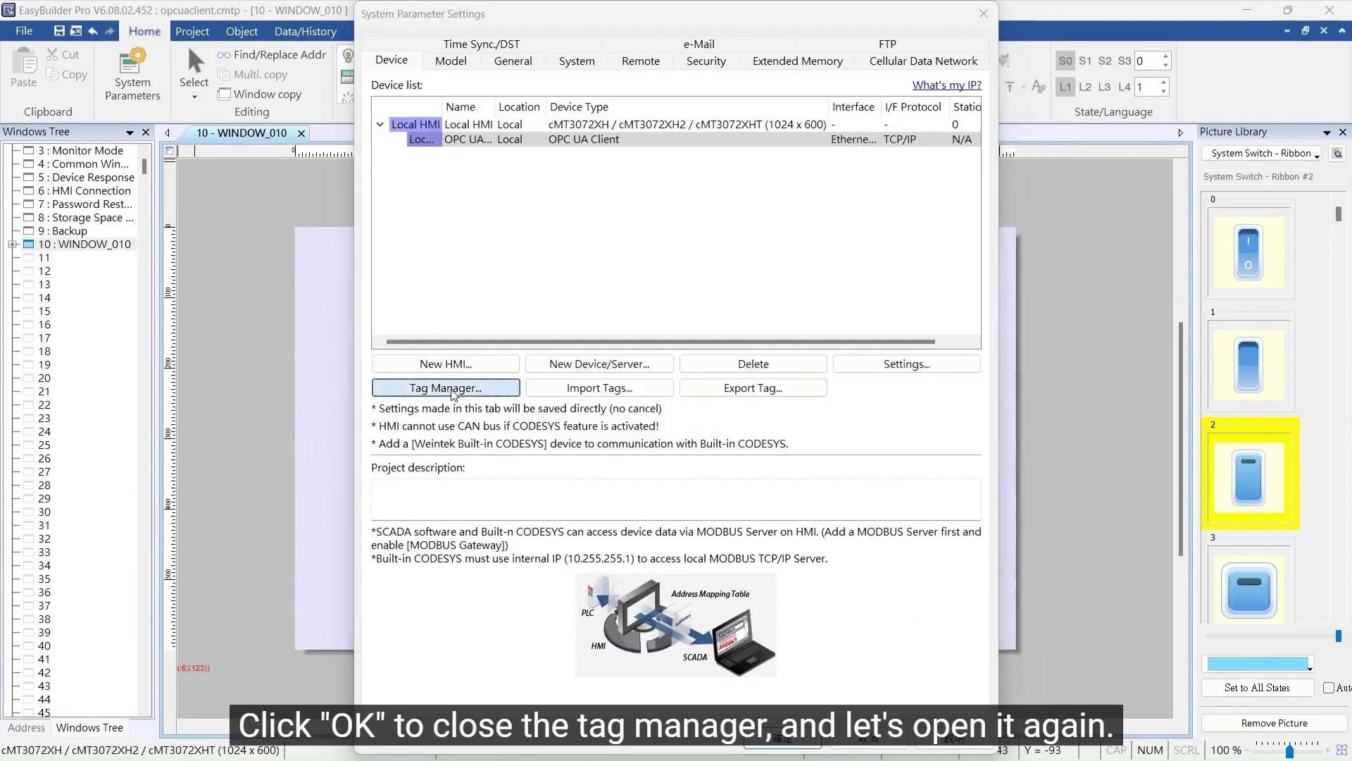
pyautogui.click(444, 388)
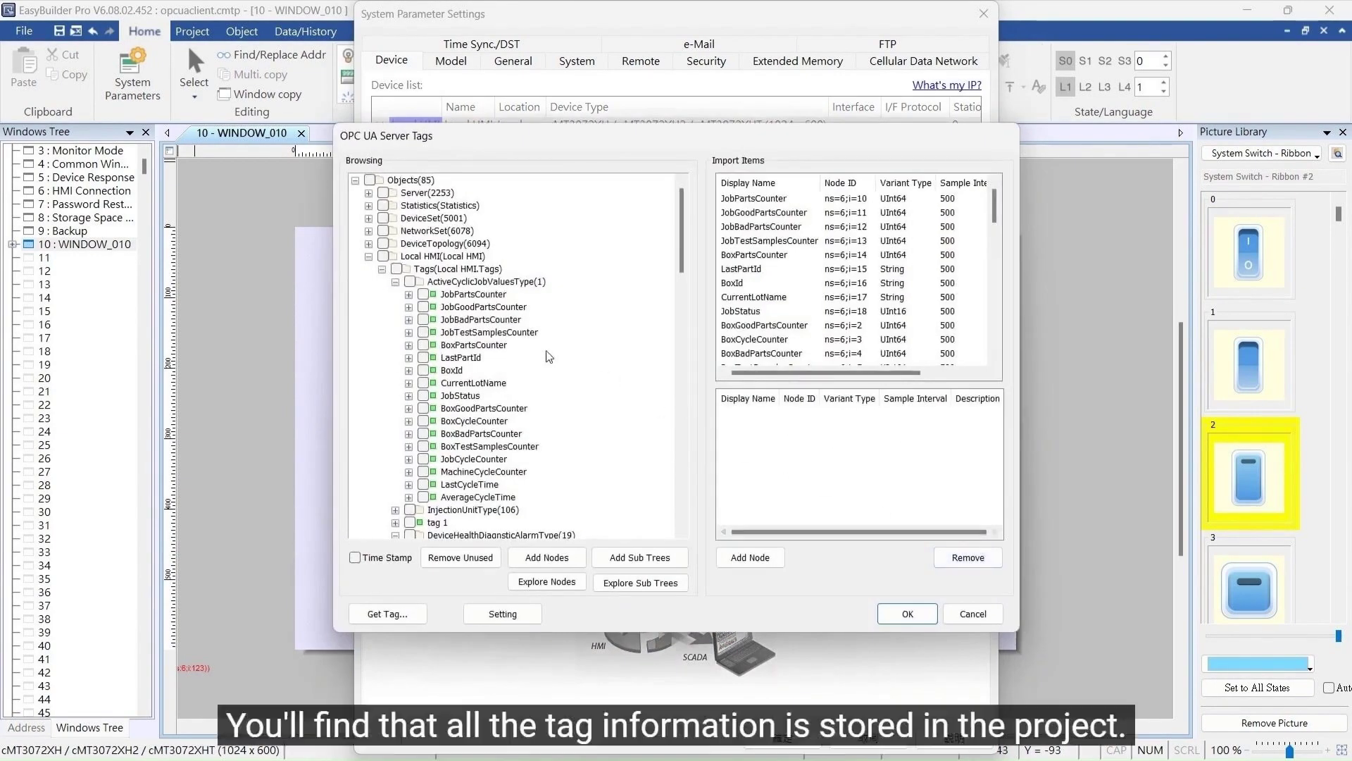
pyautogui.scroll(-3)
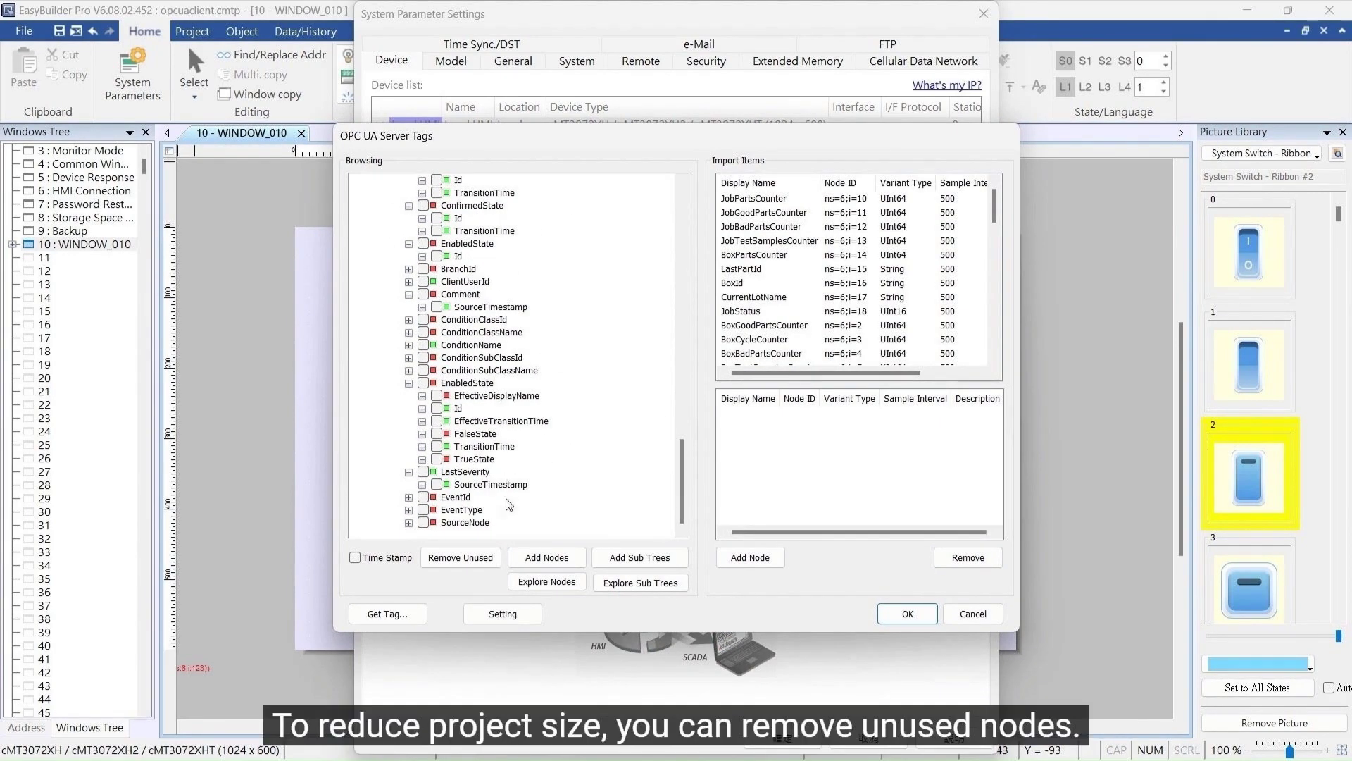
pyautogui.click(459, 558)
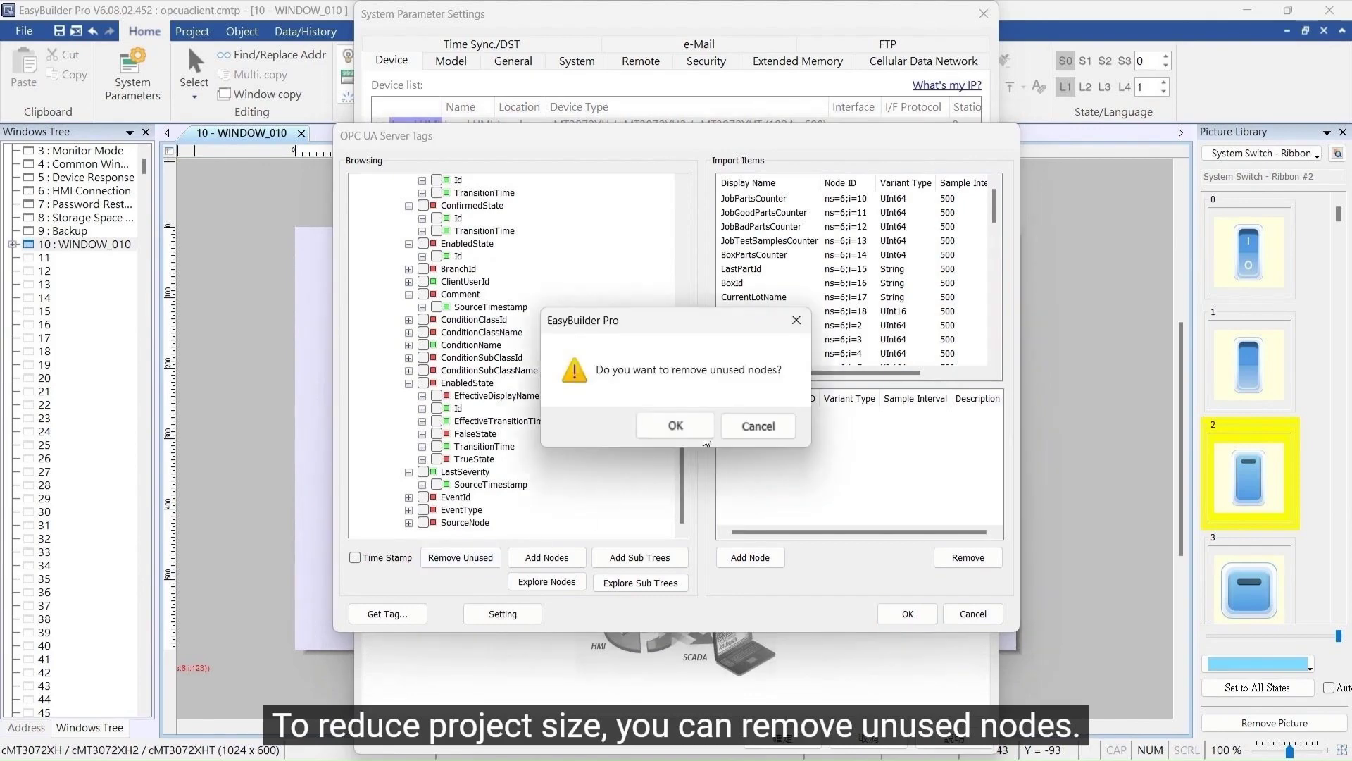
pyautogui.click(675, 425)
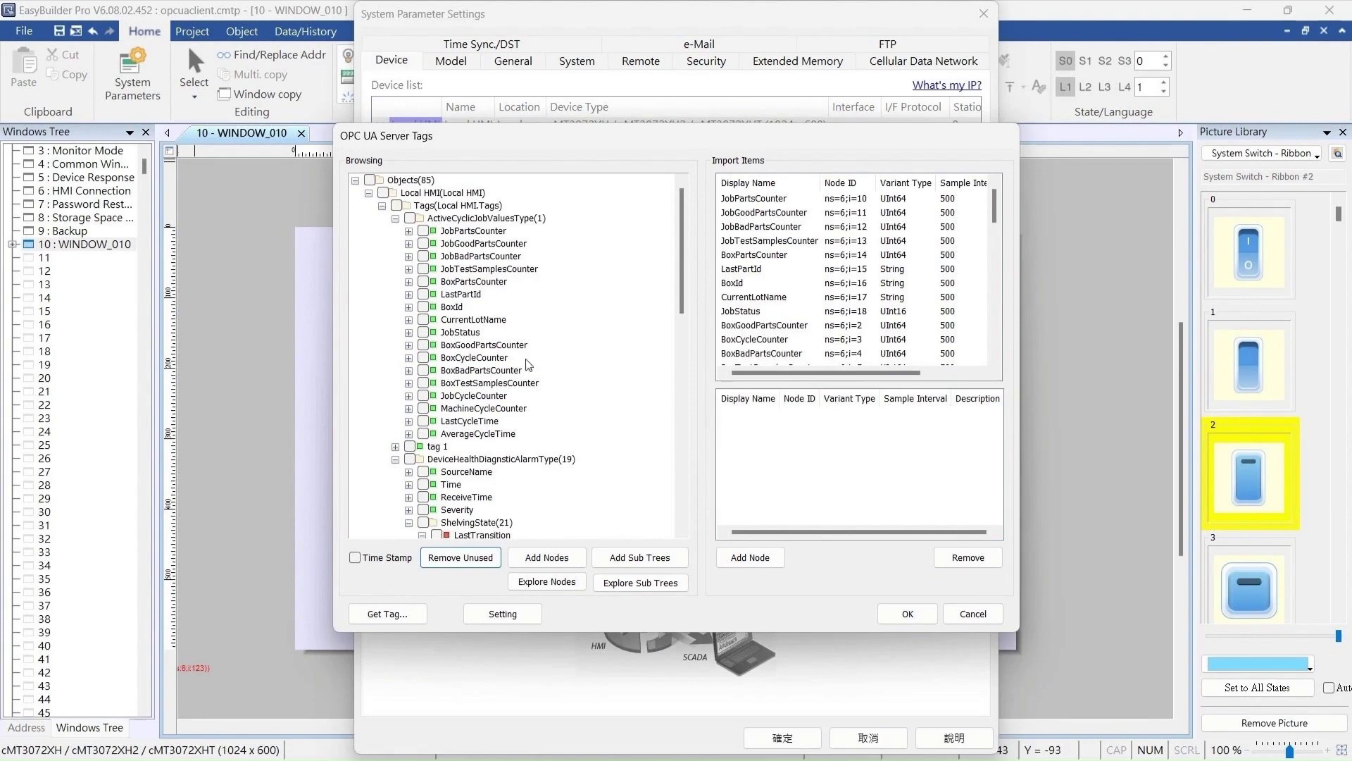
# Save the trimmed tag set with OK and dismiss the import success message.
pyautogui.click(906, 613)
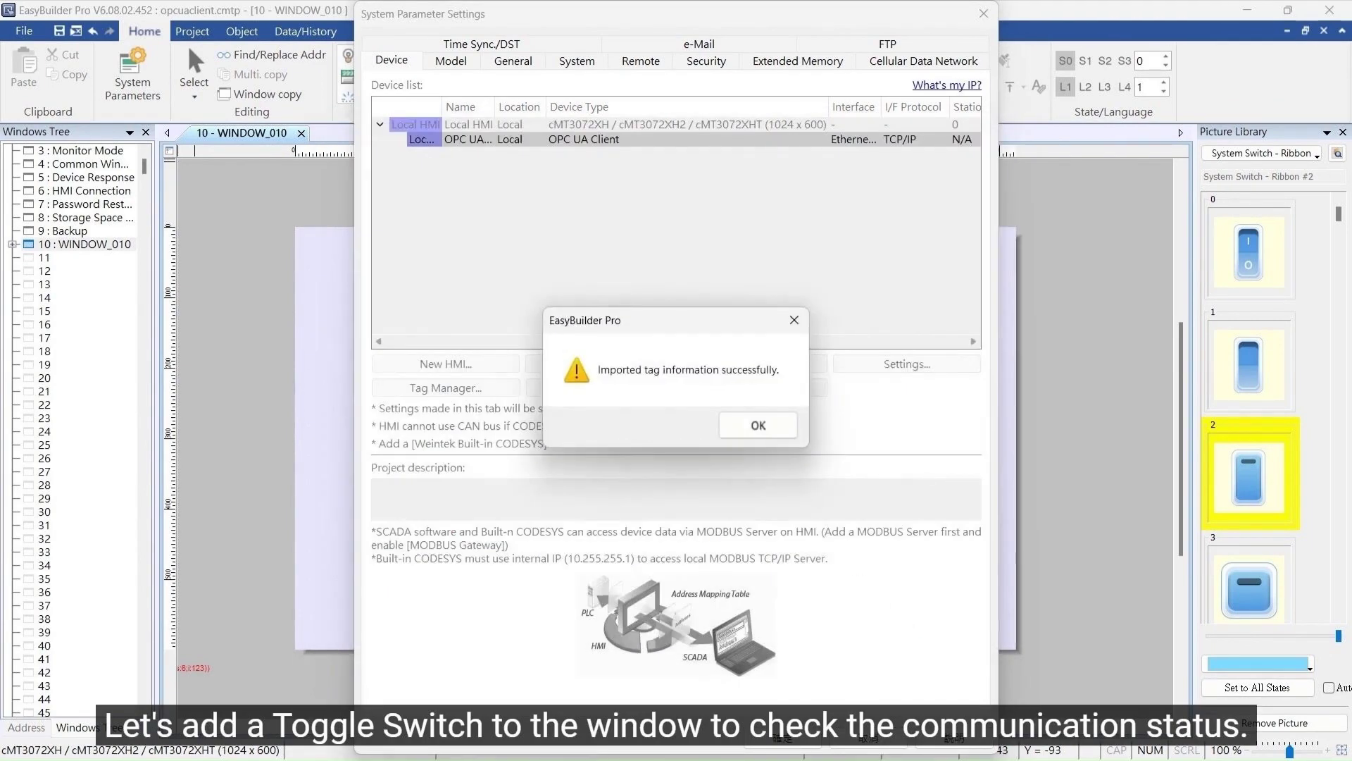
pyautogui.click(757, 424)
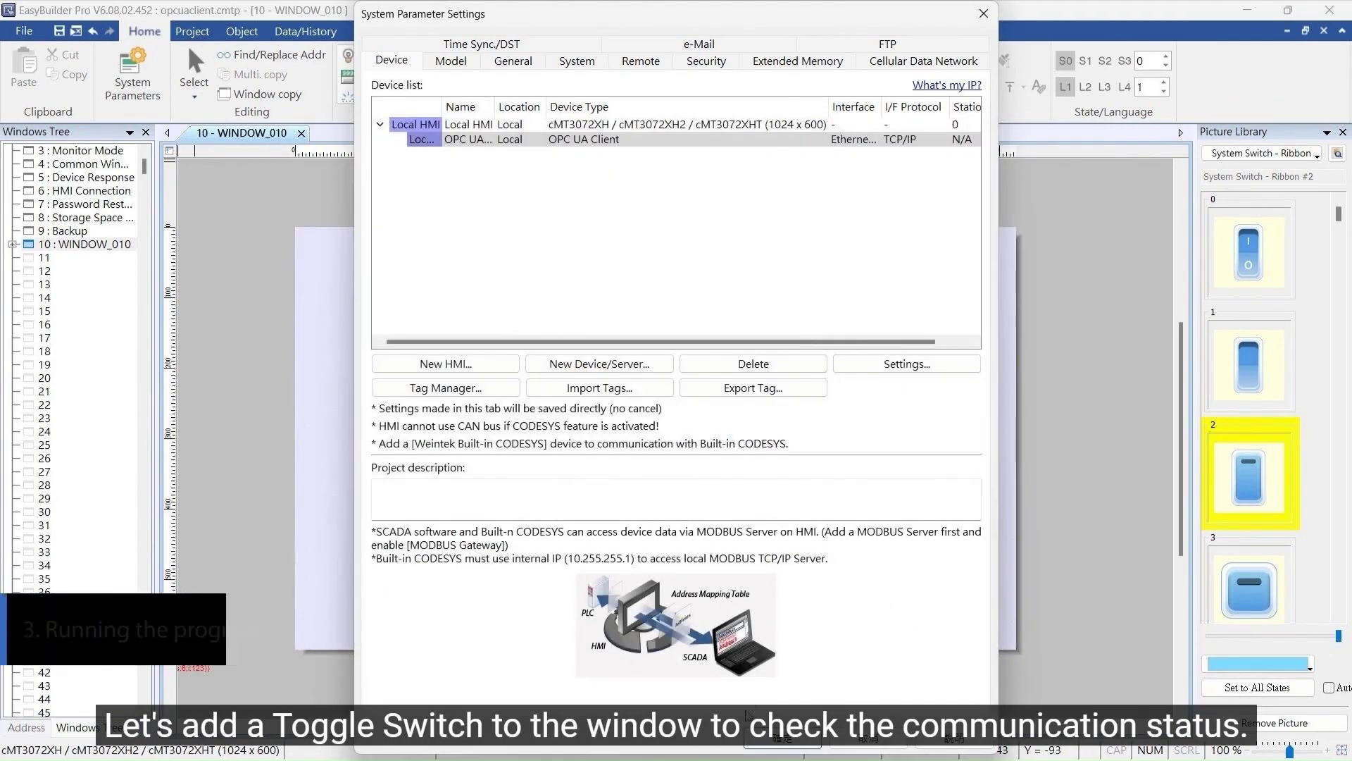
# Close System Parameter Settings and launch Online Simulation from the Project tab.
pyautogui.click(982, 12)
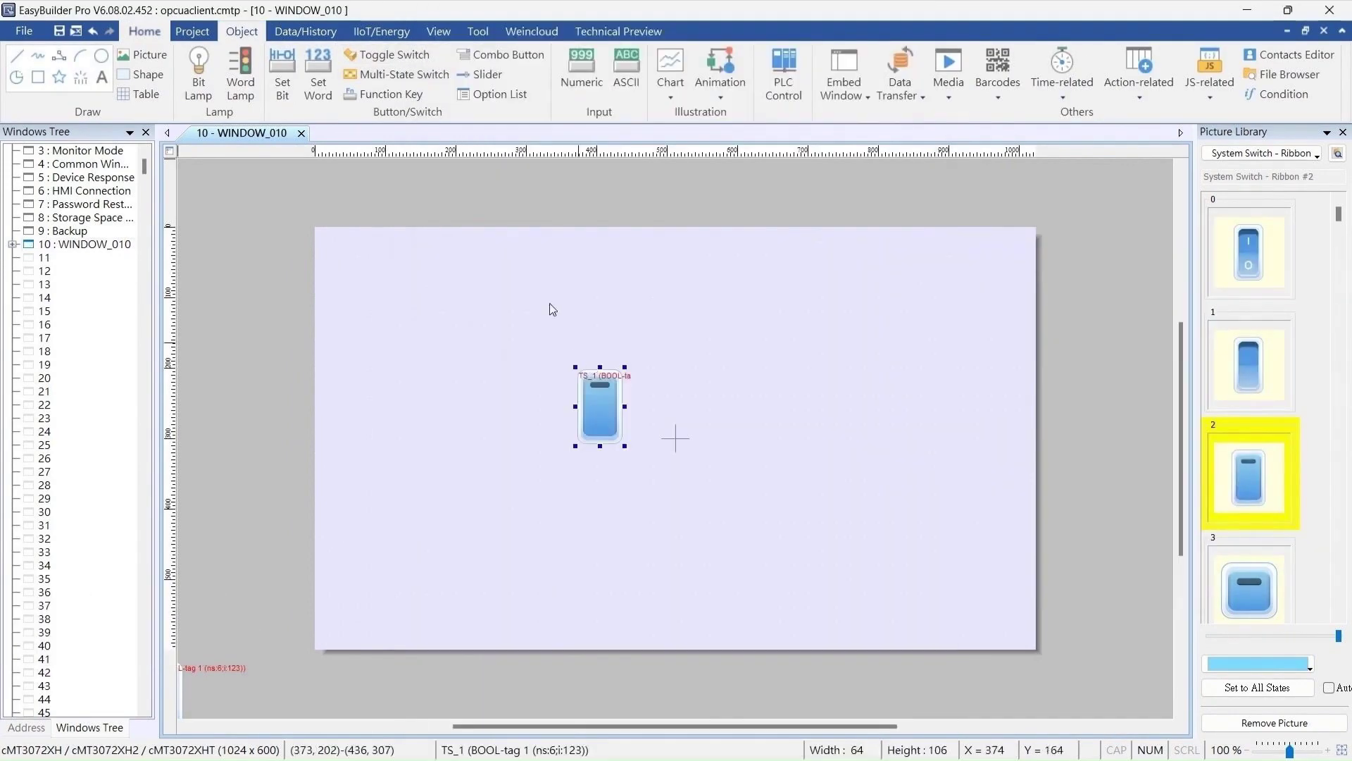
pyautogui.click(192, 31)
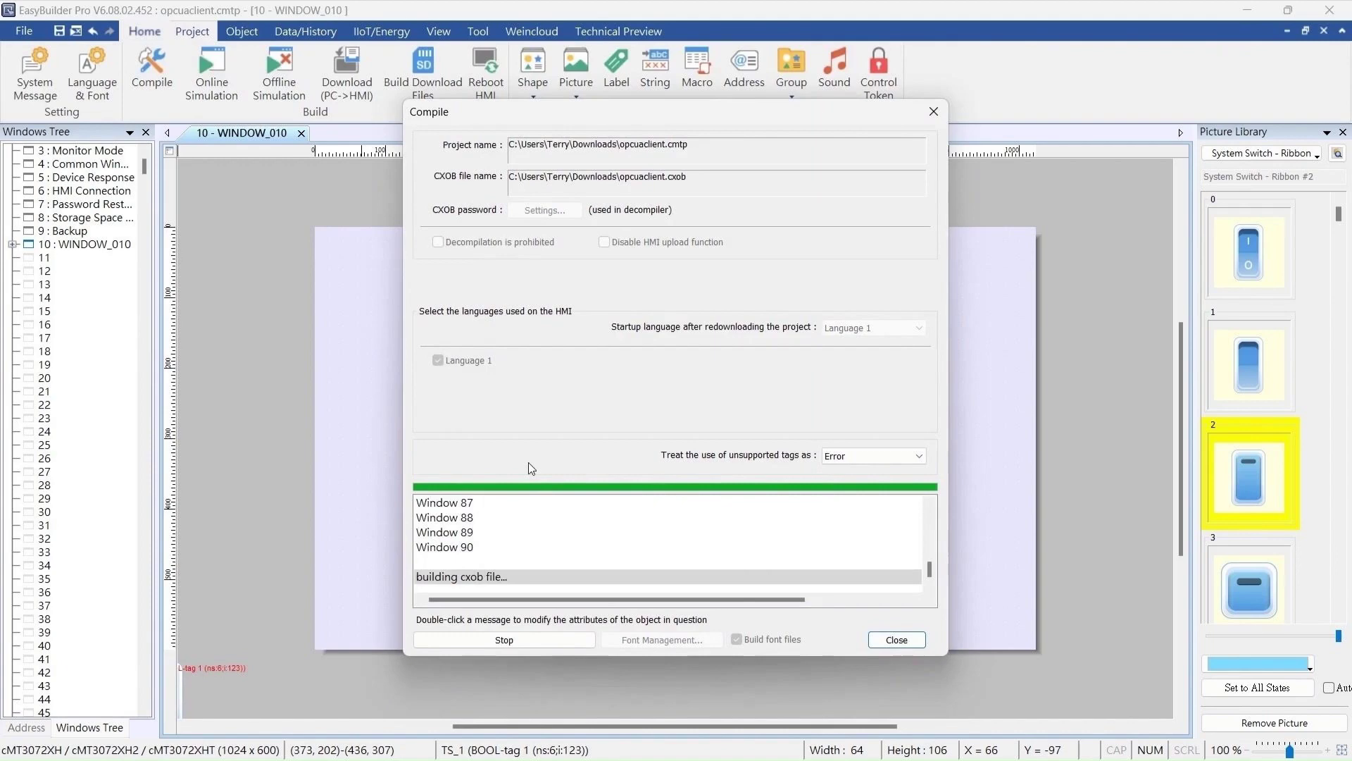
# In the simulation viewer, switch the tag 1 toggle on and then back off.
pyautogui.click(895, 639)
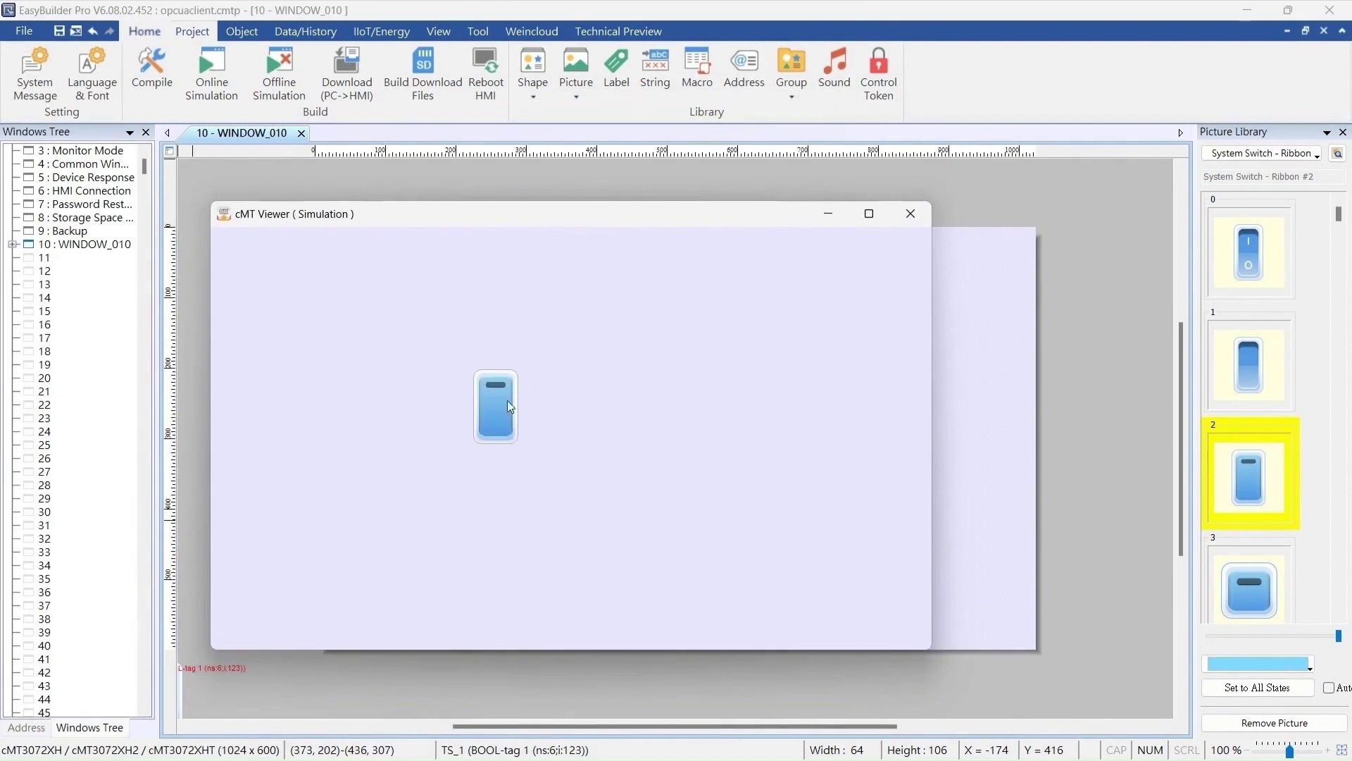
pyautogui.click(494, 407)
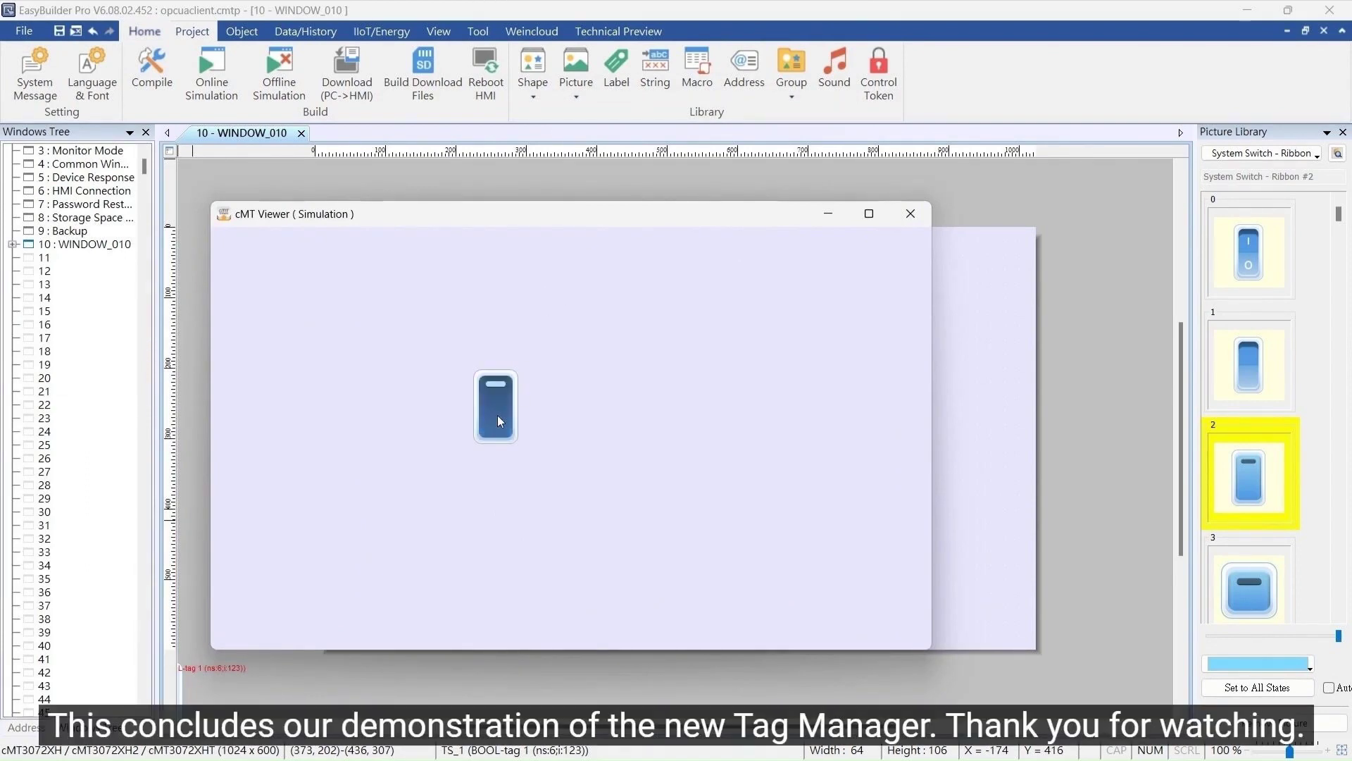
pyautogui.click(494, 407)
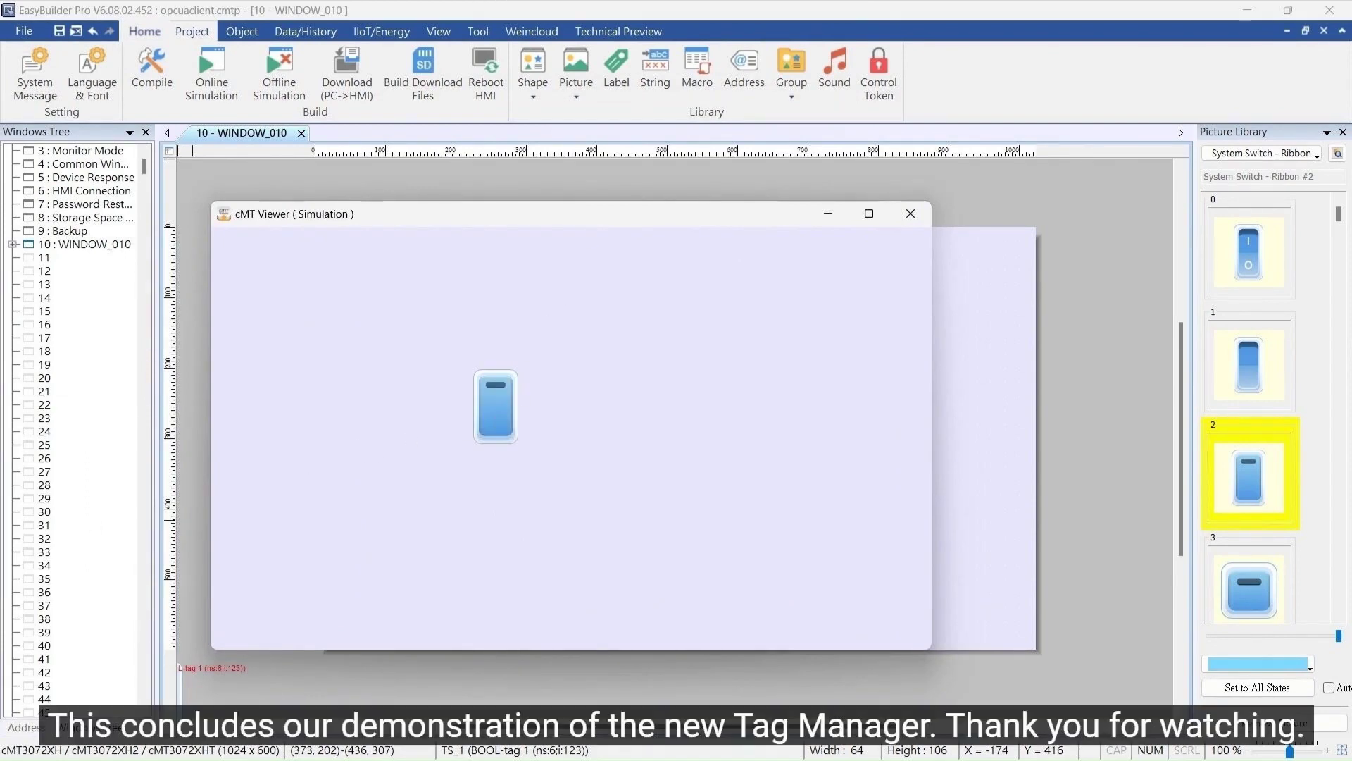